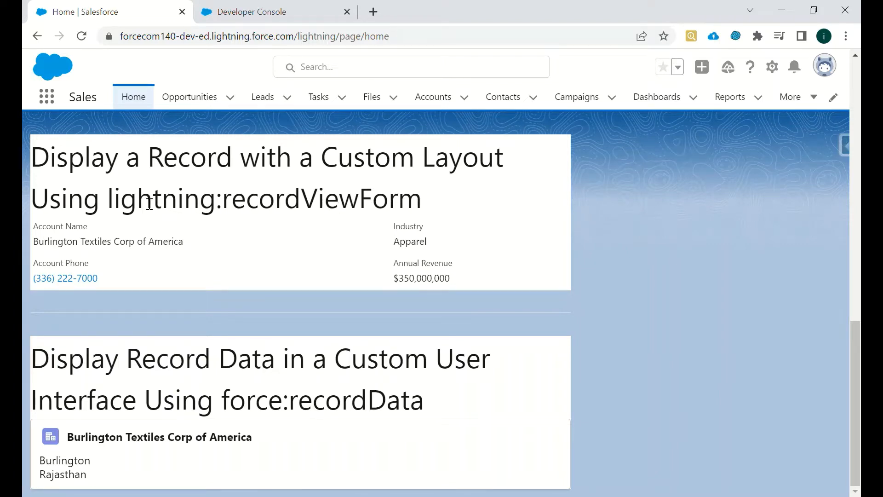
{"action": "mouse_move", "coordinate": [220, 215]}
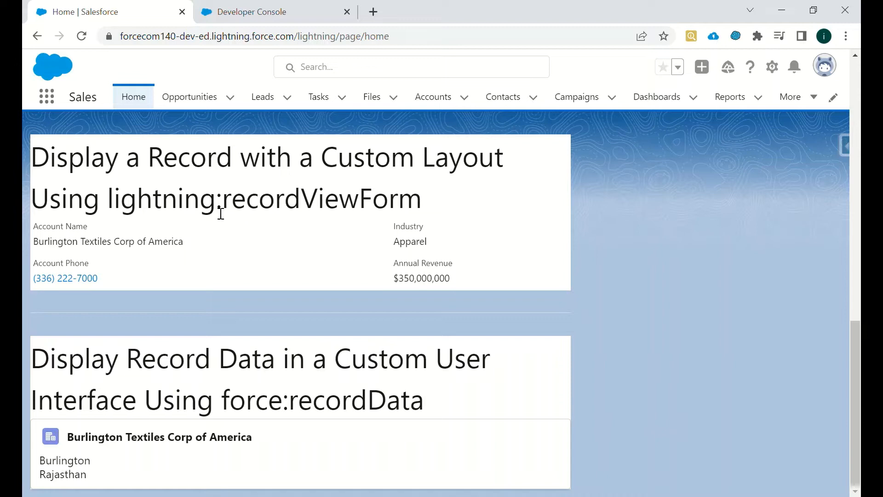
{"action": "mouse_move", "coordinate": [221, 248]}
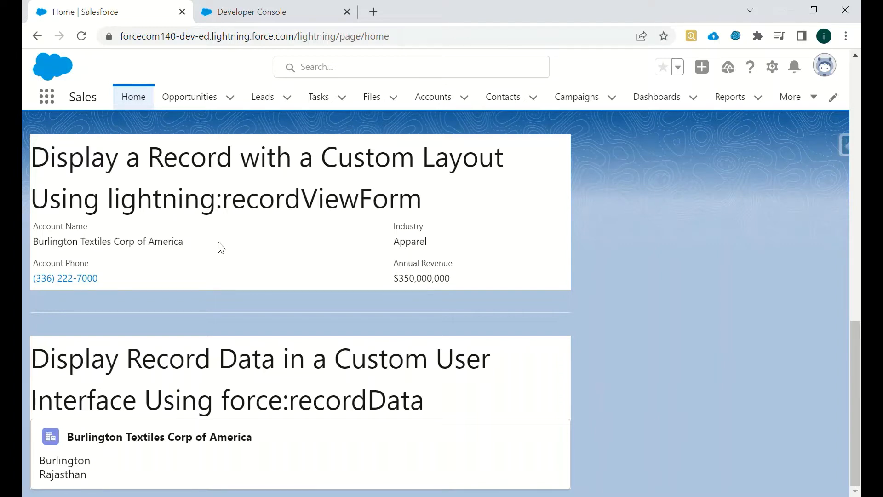
{"action": "mouse_move", "coordinate": [220, 235]}
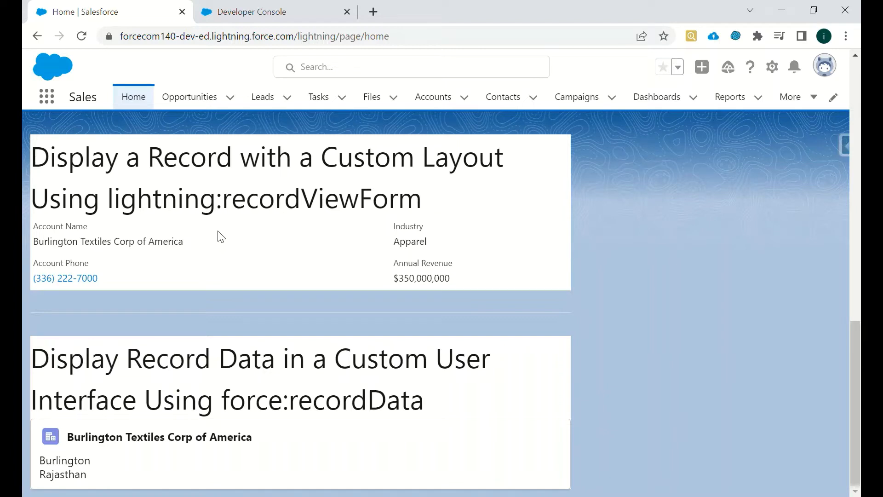
{"action": "mouse_move", "coordinate": [66, 159]}
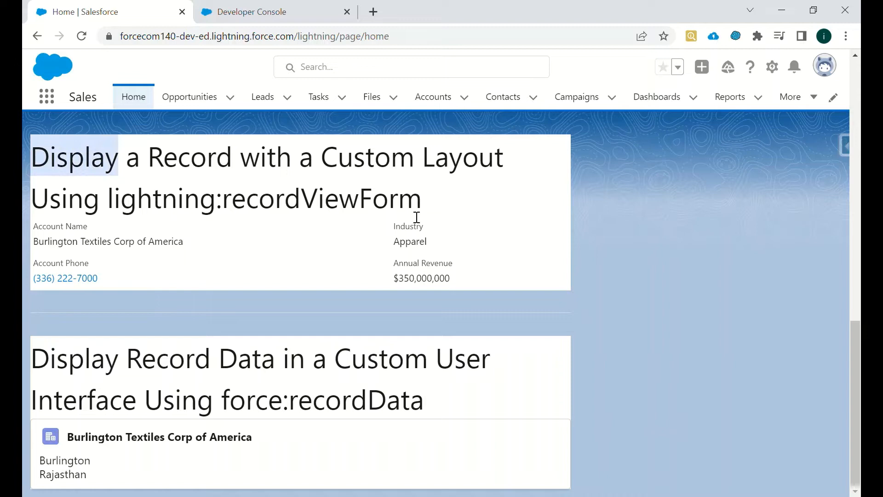
{"action": "mouse_move", "coordinate": [854, 337]}
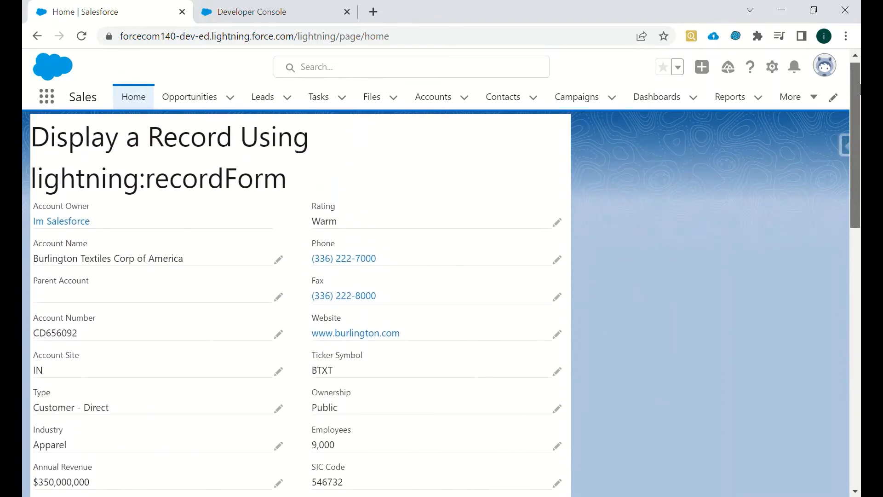
Reload the Home page so the recordForm section picks up the compact two-column layout.
{"action": "scroll", "scroll_direction": "down", "scroll_amount": 3}
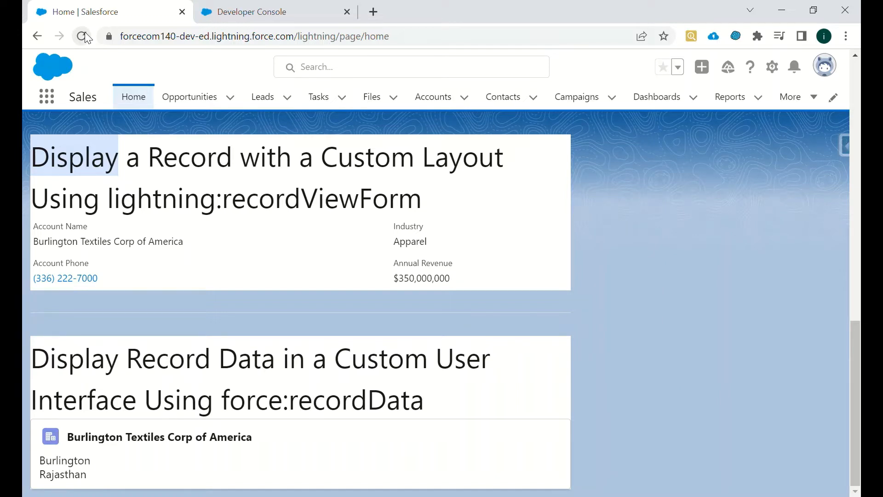
{"action": "left_click", "coordinate": [84, 36]}
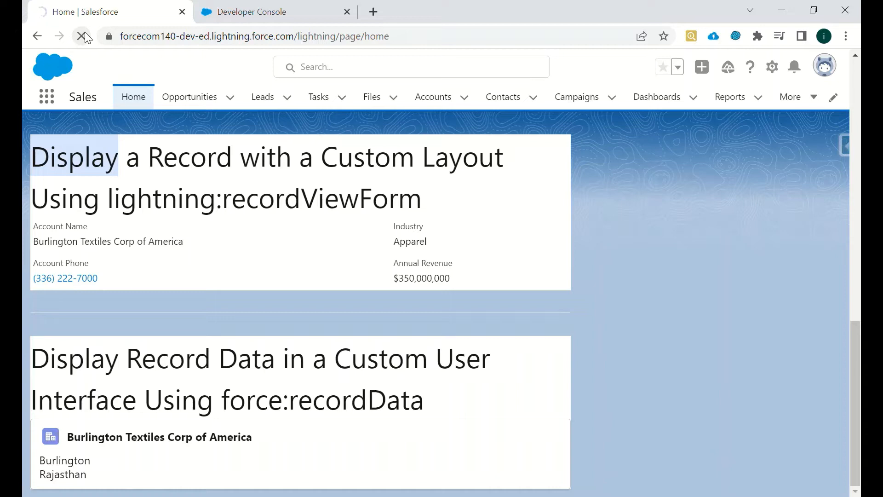
{"action": "left_click", "coordinate": [83, 36]}
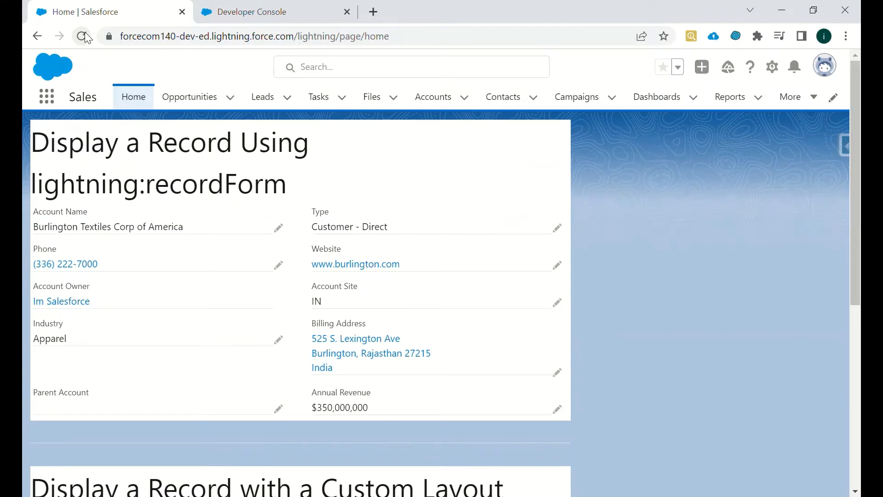
{"action": "mouse_move", "coordinate": [426, 186]}
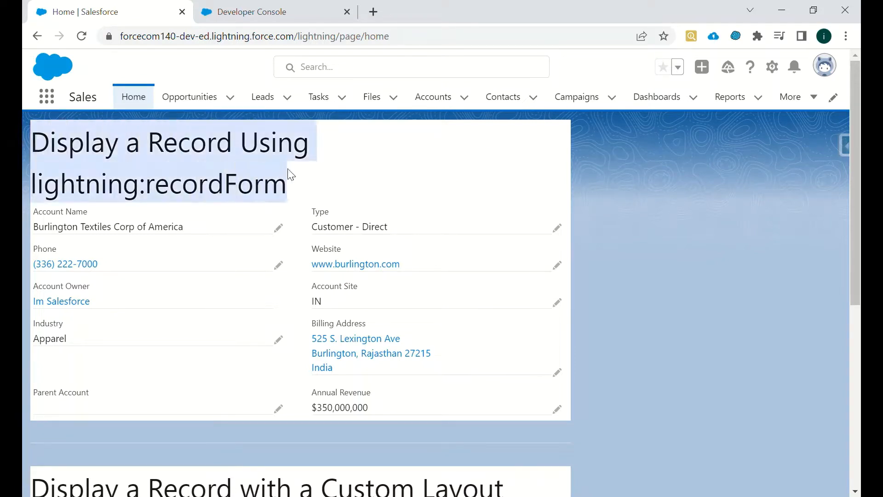
{"action": "scroll", "scroll_direction": "down", "scroll_amount": 3}
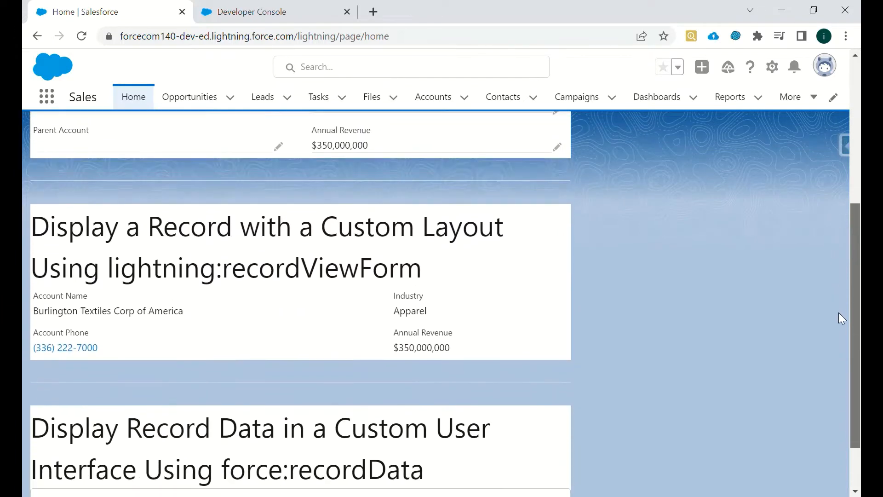
{"action": "scroll", "scroll_direction": "down", "scroll_amount": 3}
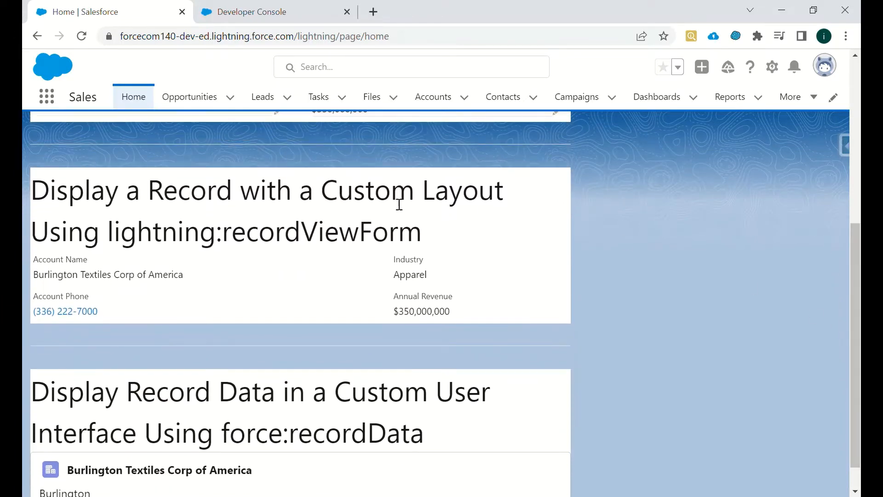
{"action": "mouse_move", "coordinate": [276, 243]}
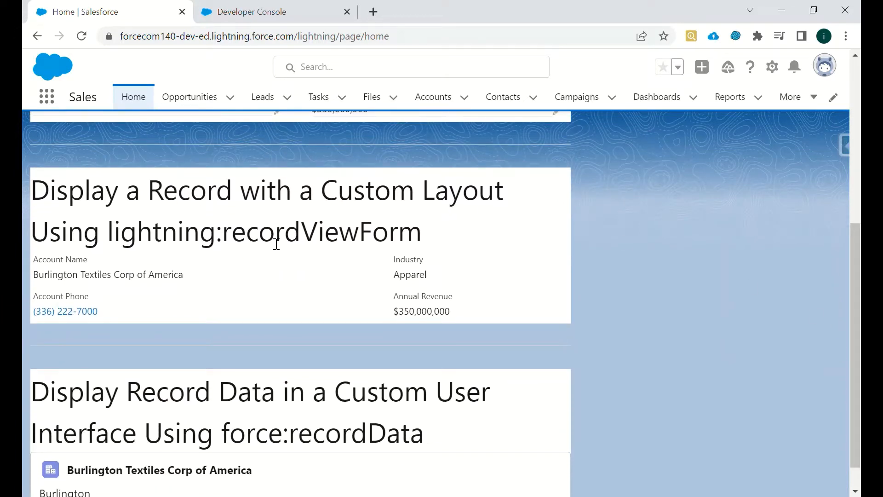
Review the recordViewForm, recordForm and force:recordData sections, then return to the component source.
{"action": "double_click", "coordinate": [262, 232]}
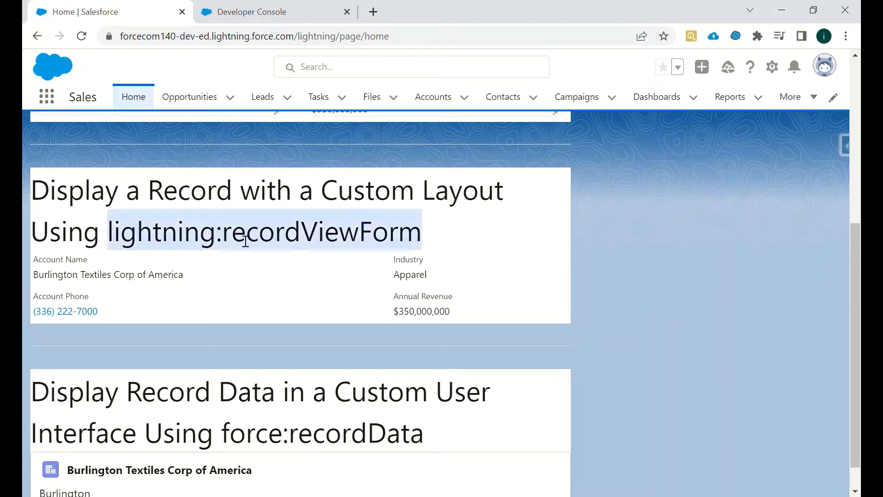
{"action": "scroll", "scroll_direction": "up", "scroll_amount": 3}
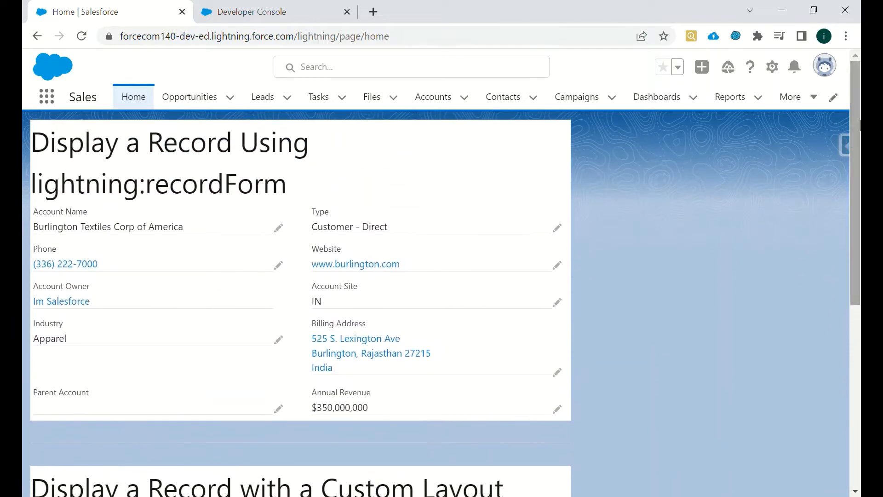
{"action": "double_click", "coordinate": [159, 183]}
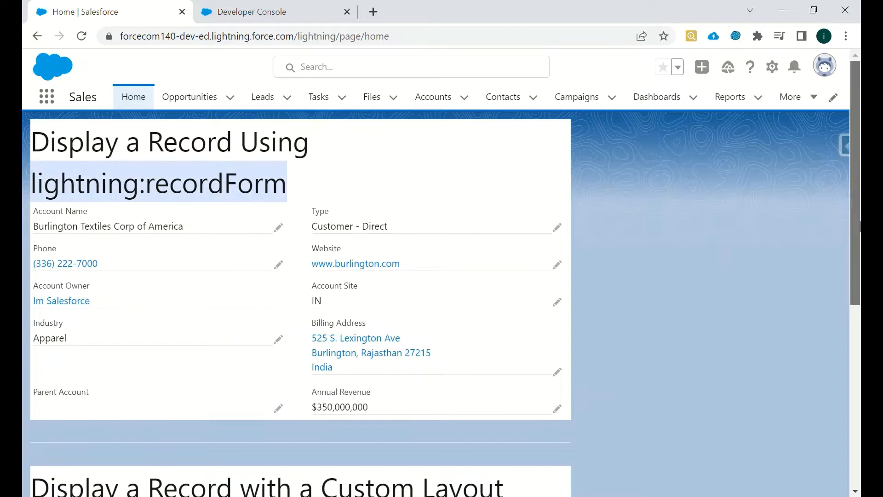
{"action": "scroll", "scroll_direction": "down", "scroll_amount": 3}
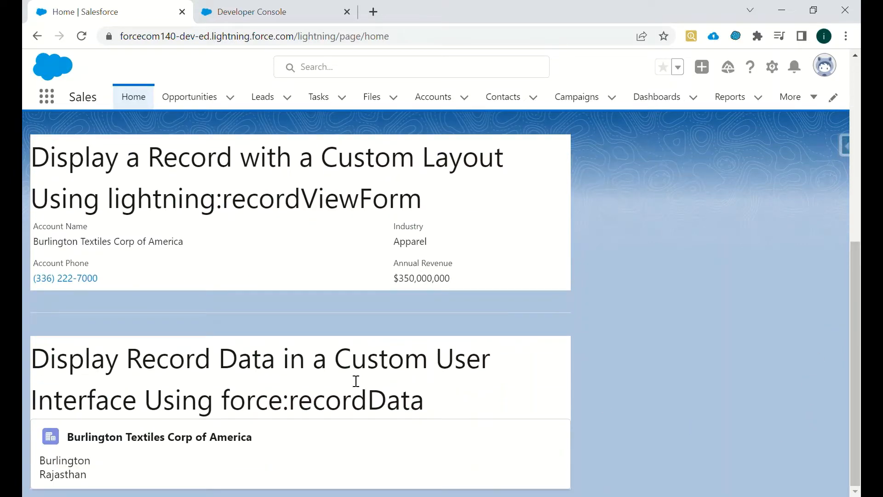
{"action": "mouse_move", "coordinate": [342, 380]}
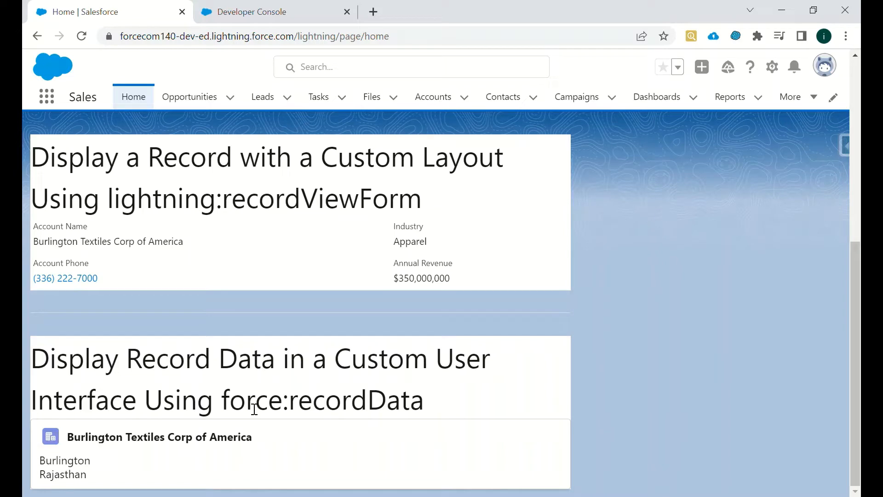
{"action": "double_click", "coordinate": [321, 400]}
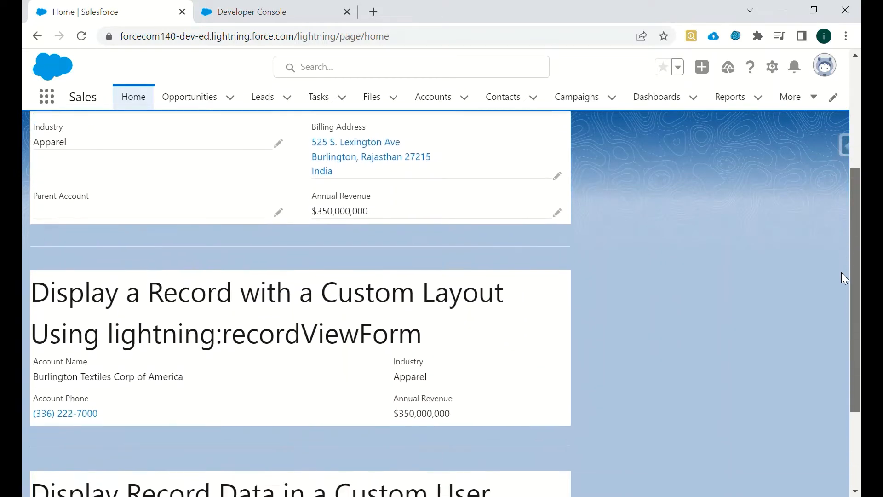
{"action": "scroll", "scroll_direction": "up", "scroll_amount": 3}
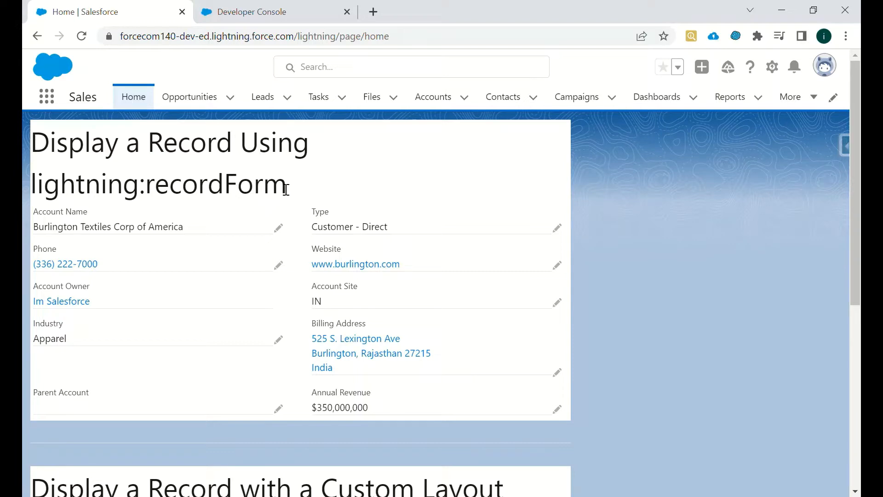
{"action": "mouse_move", "coordinate": [308, 179]}
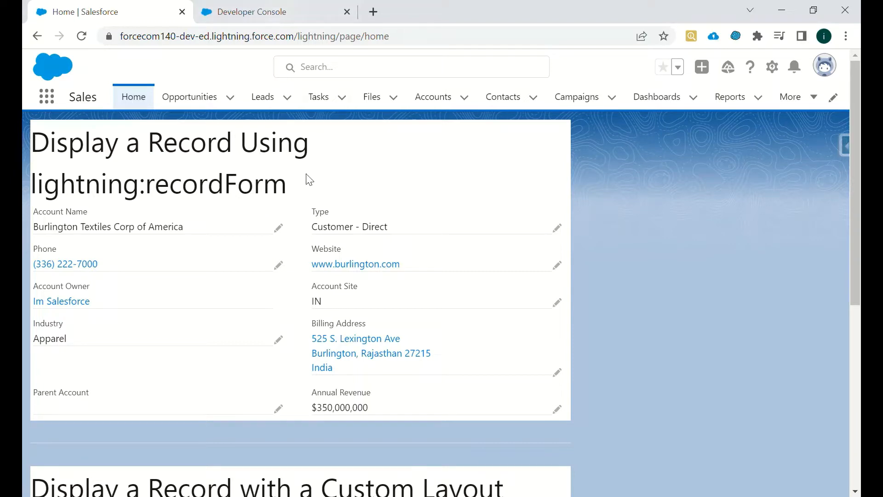
{"action": "left_click", "coordinate": [253, 11]}
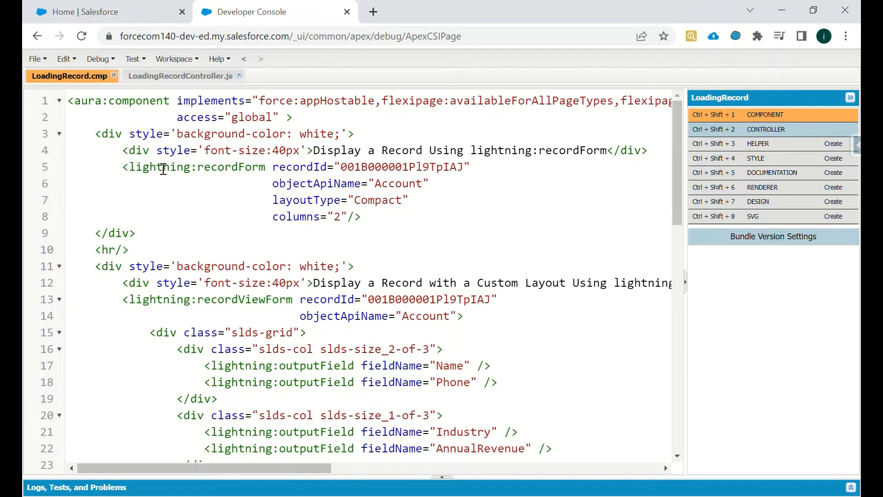
Locate the recordForm tag in the LoadingRecord markup, comparing against the rendered Home page.
{"action": "double_click", "coordinate": [229, 166]}
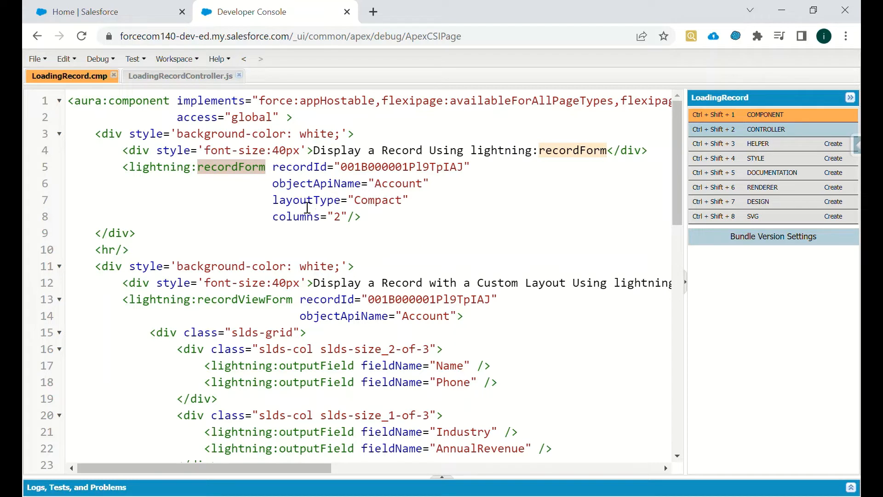
{"action": "mouse_move", "coordinate": [373, 202]}
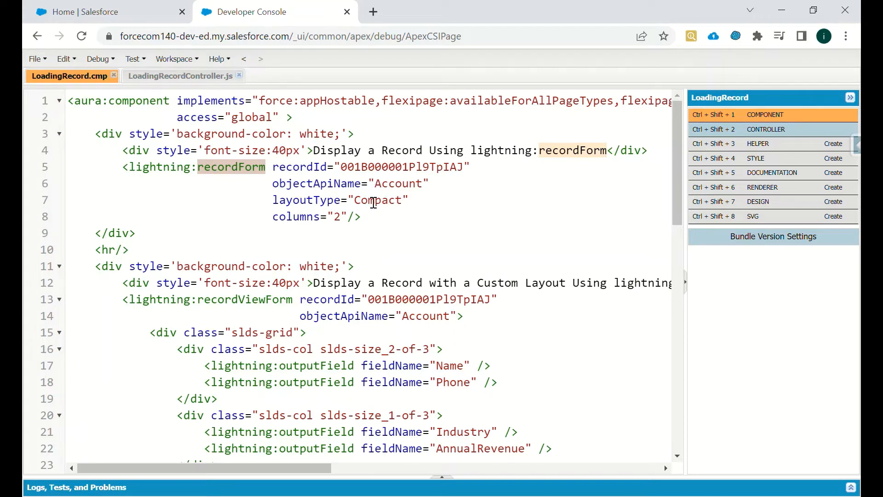
{"action": "mouse_move", "coordinate": [294, 216]}
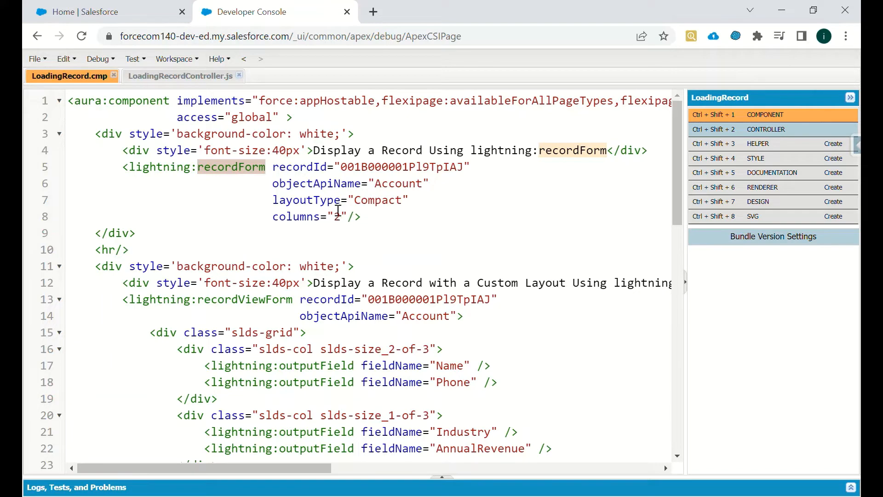
{"action": "mouse_move", "coordinate": [361, 211]}
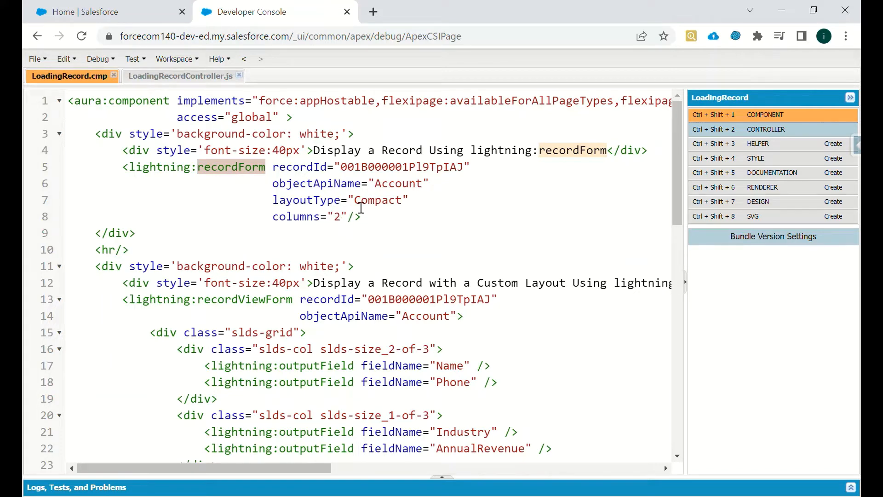
{"action": "left_click", "coordinate": [101, 11]}
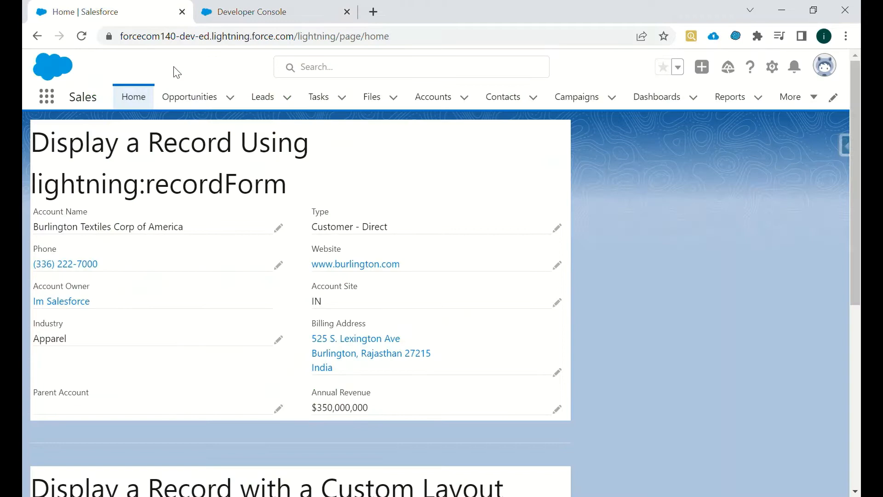
{"action": "left_click", "coordinate": [251, 11]}
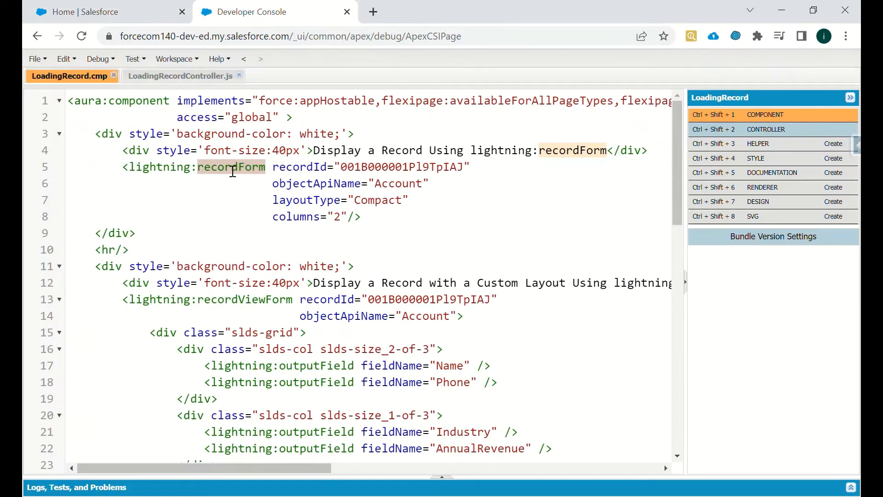
{"action": "mouse_move", "coordinate": [213, 217]}
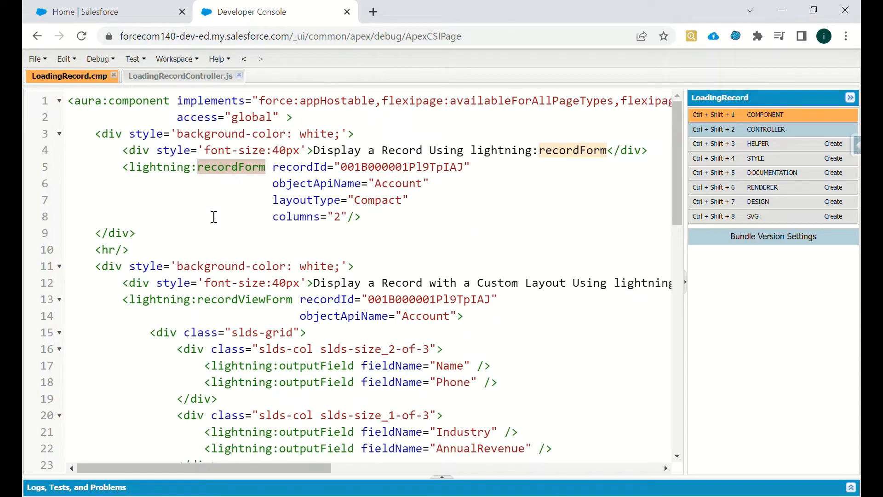
Change the recordForm layoutType from Compact to Full and save LoadingRecord.cmp.
{"action": "double_click", "coordinate": [378, 200]}
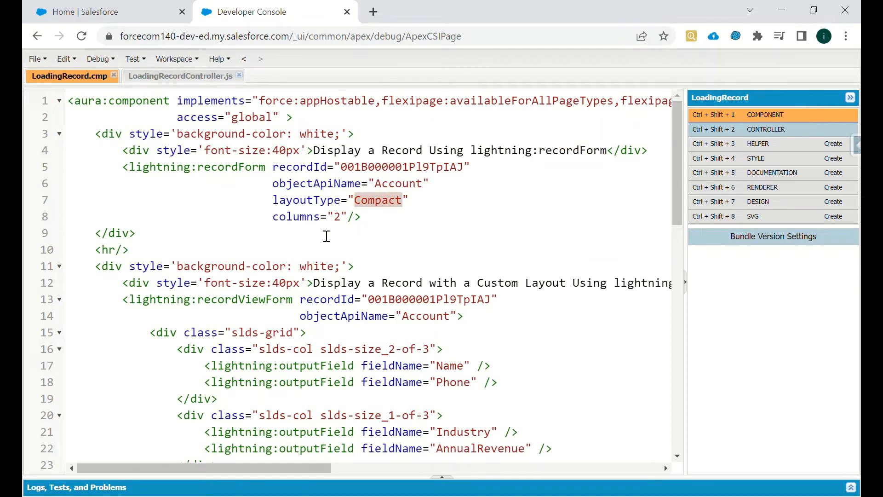
{"action": "type", "text": "Full"}
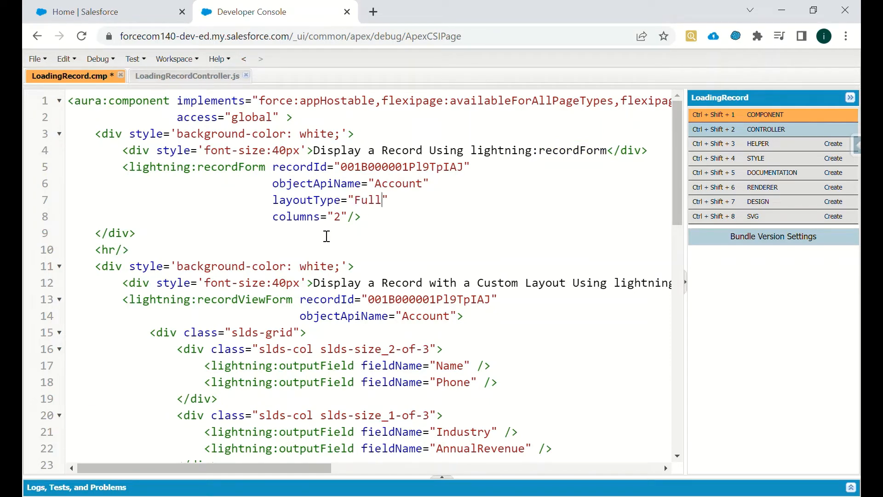
{"action": "key", "text": "ctrl+s"}
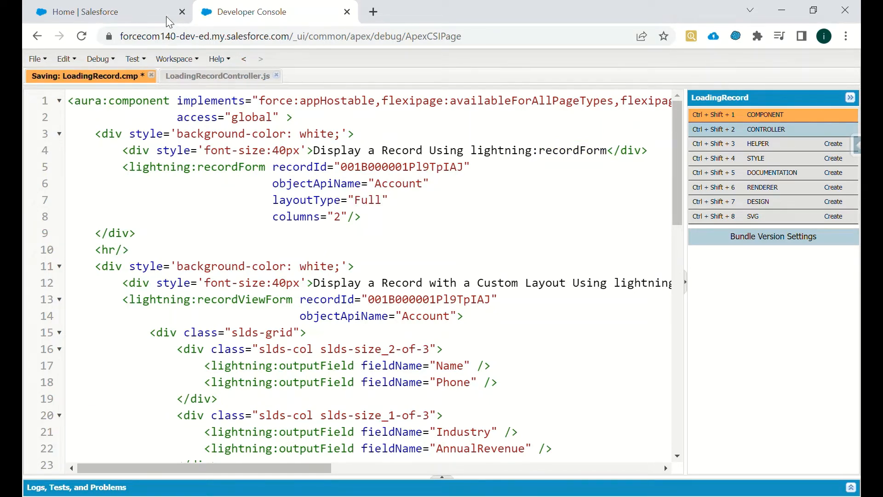
Reload the Home page and scroll through the recordForm now showing the full Account layout.
{"action": "left_click", "coordinate": [84, 11]}
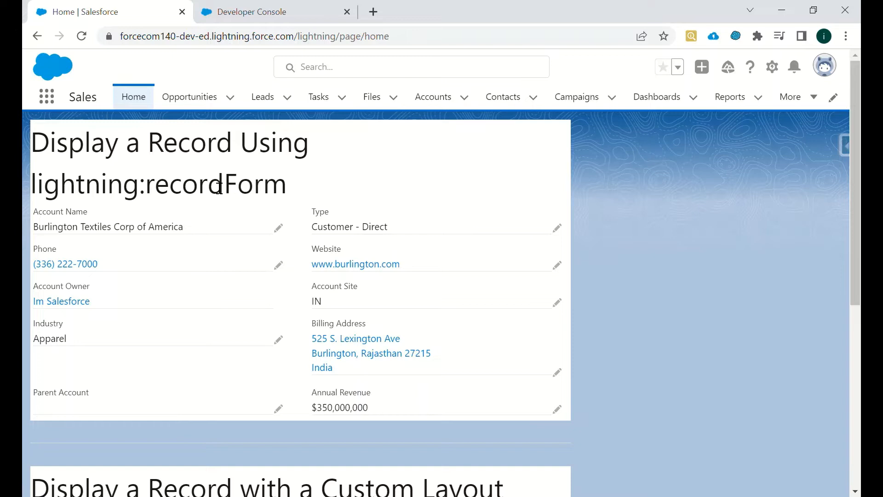
{"action": "mouse_move", "coordinate": [99, 74]}
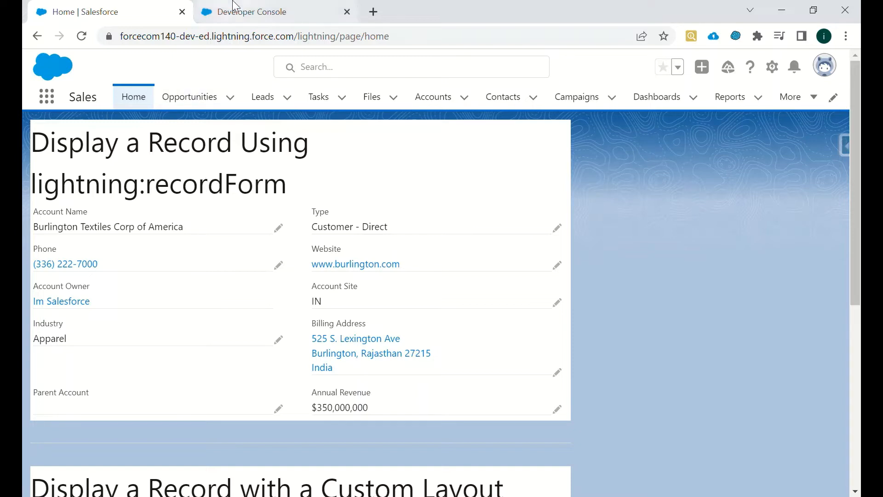
{"action": "mouse_move", "coordinate": [189, 96]}
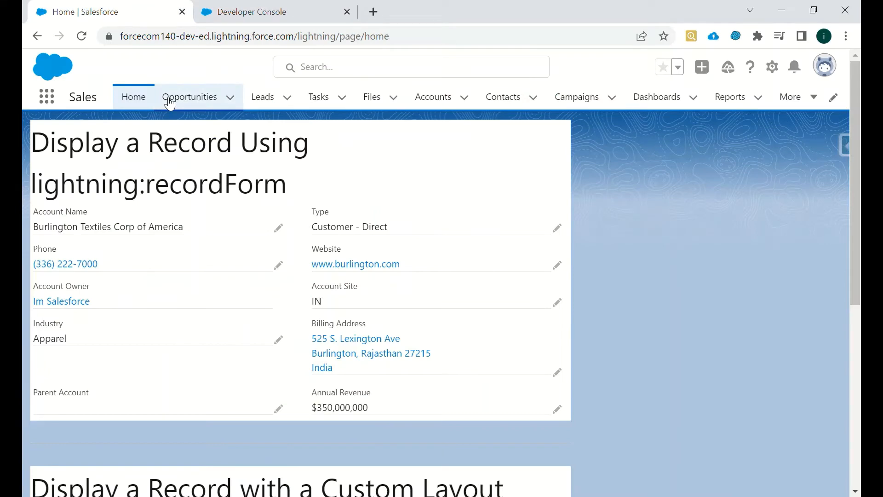
{"action": "left_click", "coordinate": [81, 36]}
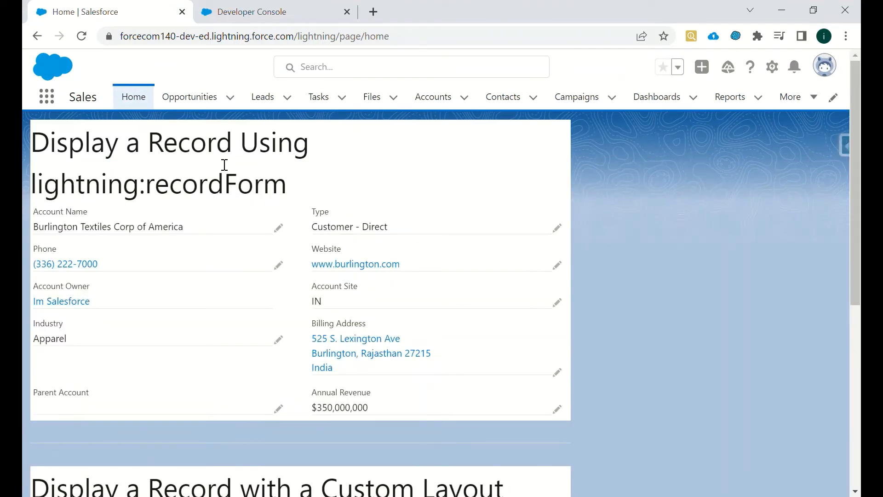
{"action": "left_click", "coordinate": [81, 36]}
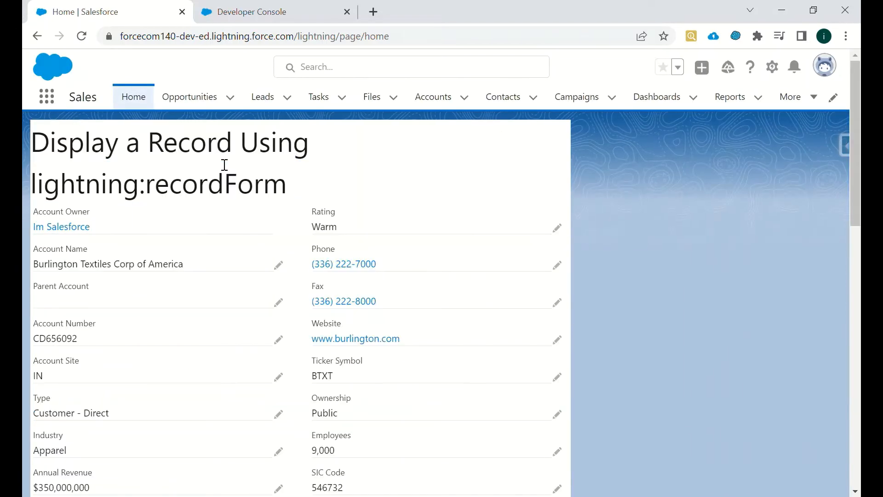
{"action": "scroll", "scroll_direction": "down", "scroll_amount": 3}
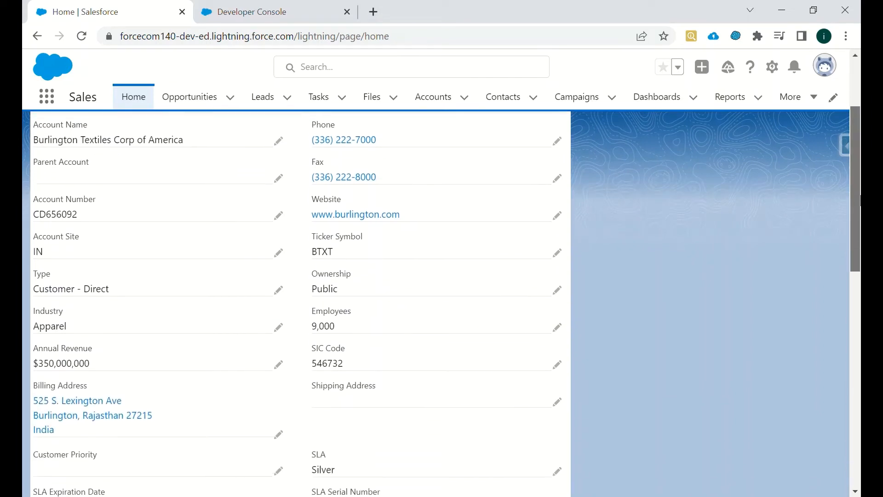
{"action": "scroll", "scroll_direction": "down", "scroll_amount": 3}
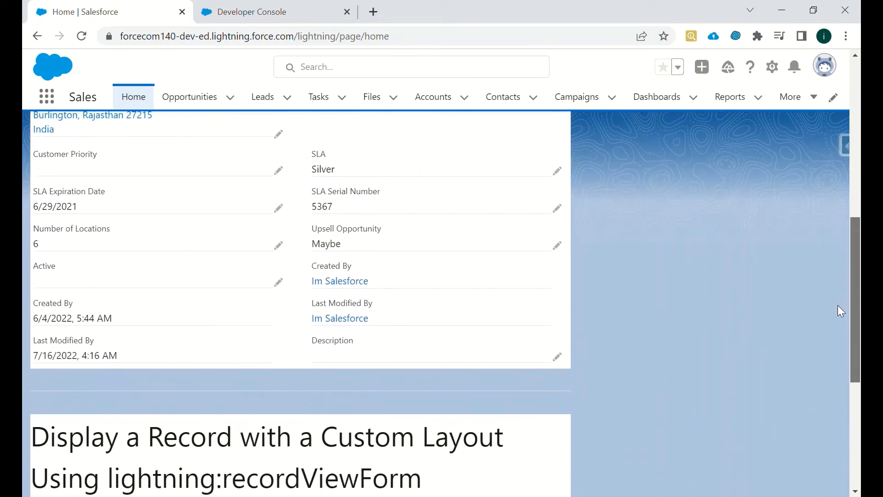
{"action": "scroll", "scroll_direction": "up", "scroll_amount": 3}
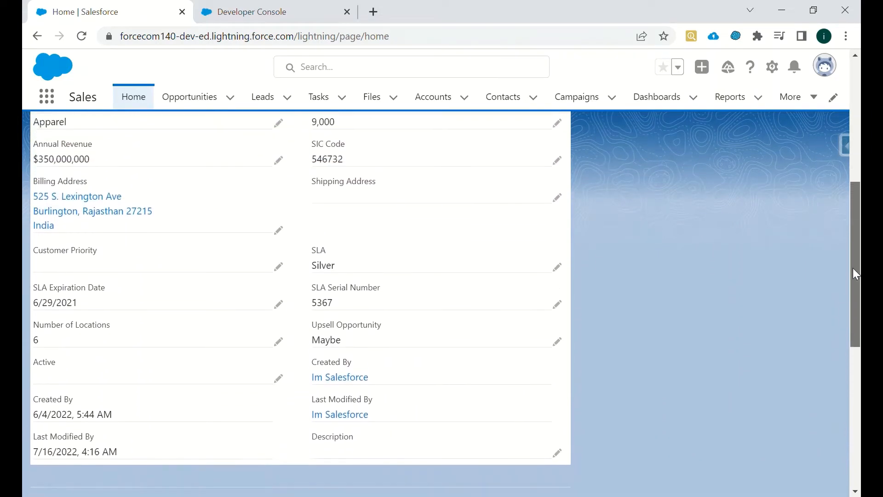
{"action": "scroll", "scroll_direction": "up", "scroll_amount": 3}
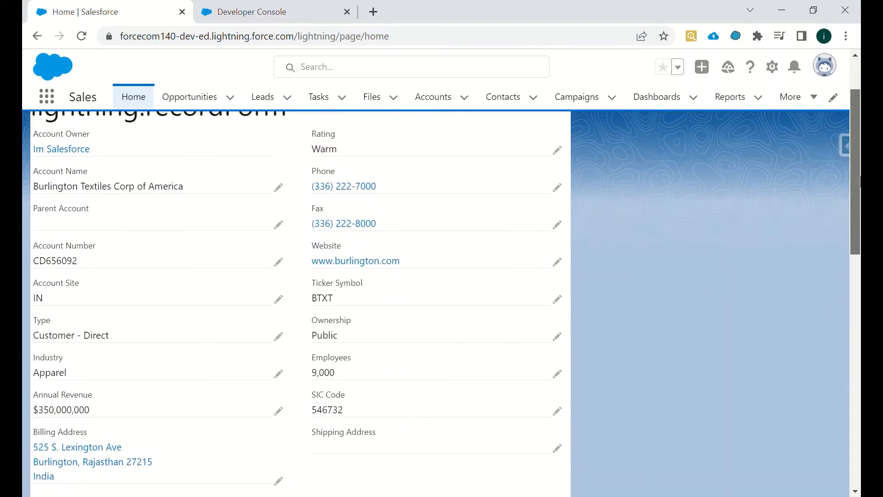
{"action": "scroll", "scroll_direction": "up", "scroll_amount": 3}
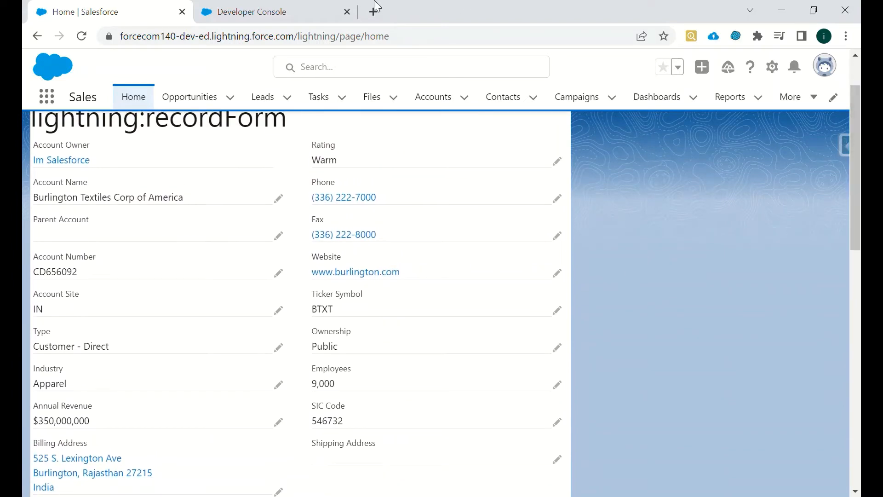
{"action": "mouse_move", "coordinate": [186, 62]}
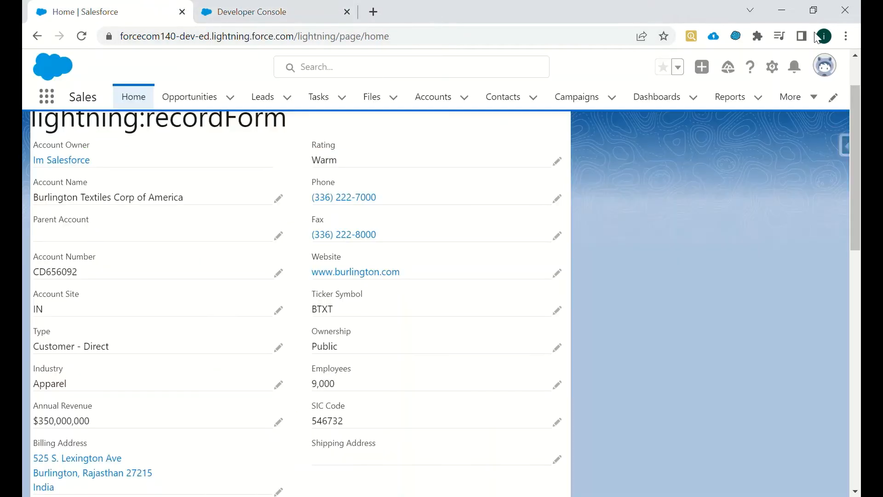
Open Salesforce Setup in a separate tab.
{"action": "left_click", "coordinate": [276, 11]}
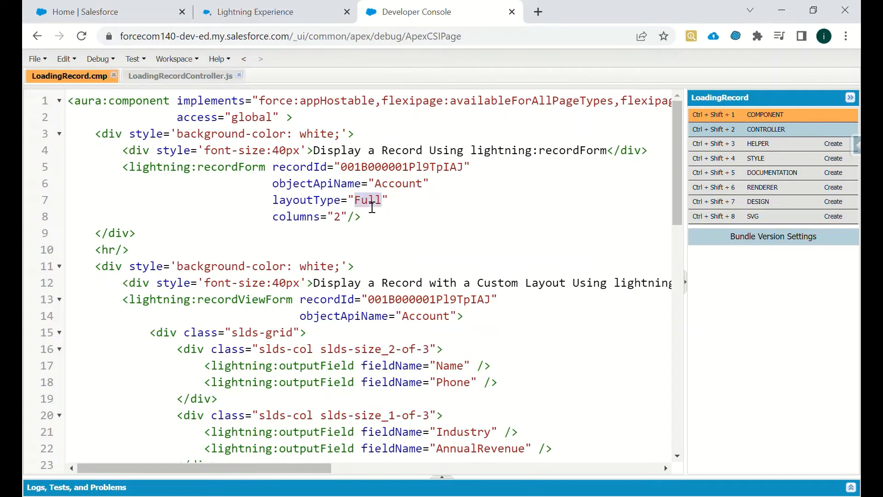
Replace Full with Compact in the recordForm layoutType attribute.
{"action": "type", "text": "Compact"}
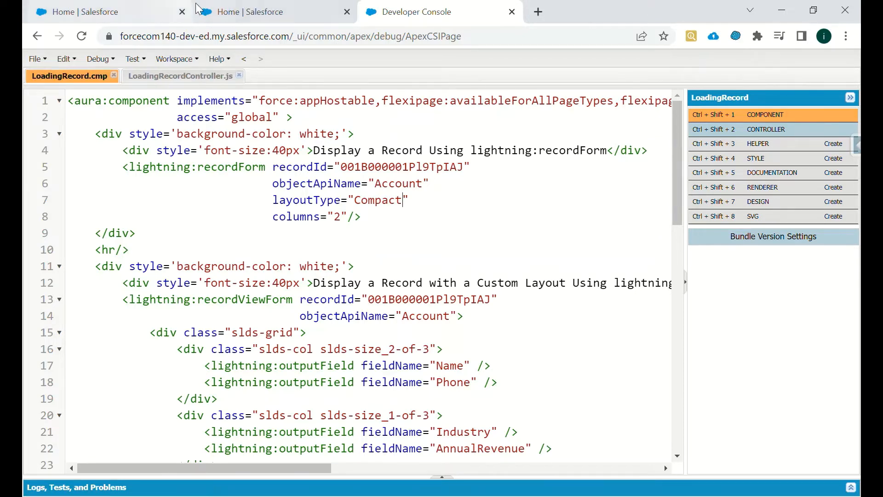
In Setup Object Manager, open the Account object's Fields & Relationships and Compact Layouts.
{"action": "left_click", "coordinate": [265, 11]}
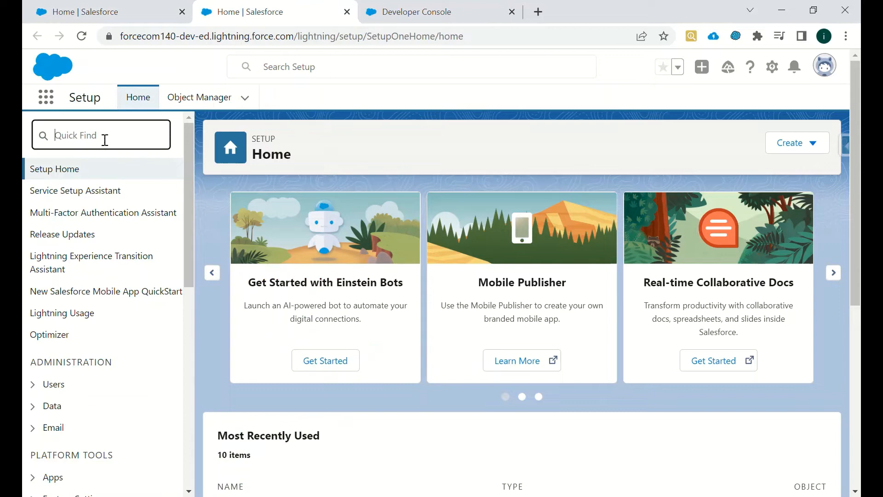
{"action": "left_click", "coordinate": [198, 97]}
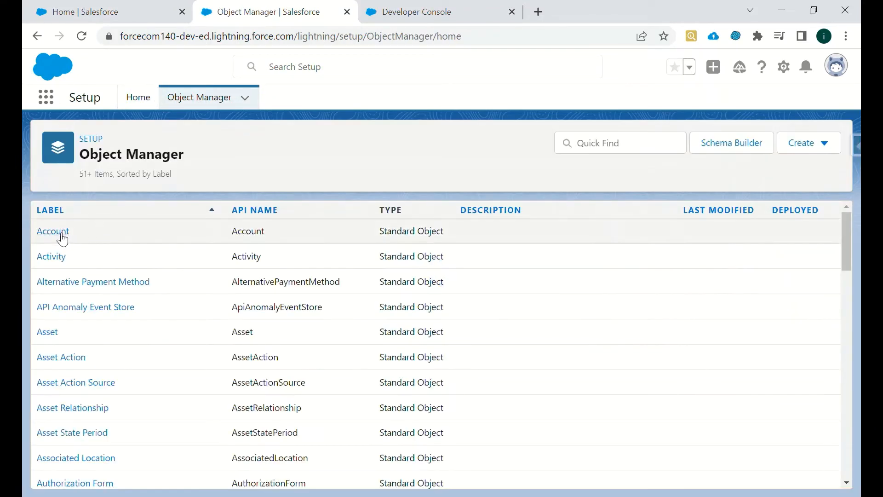
{"action": "left_click", "coordinate": [53, 230]}
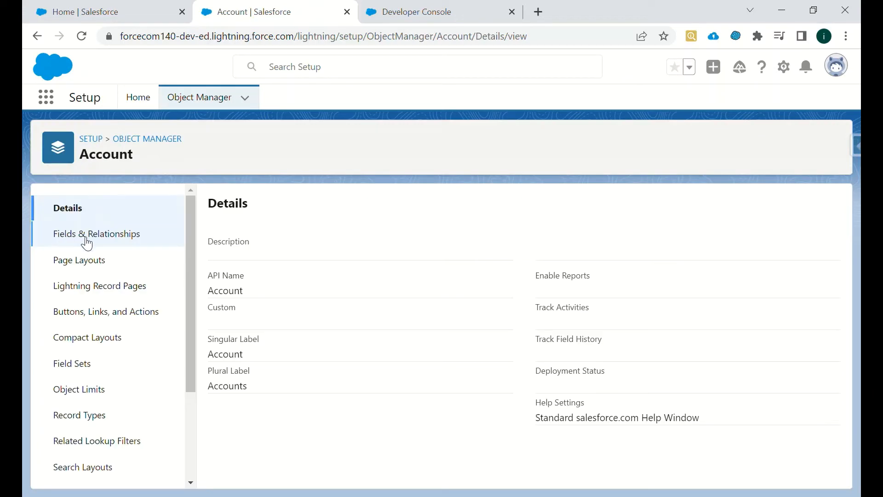
{"action": "left_click", "coordinate": [97, 233]}
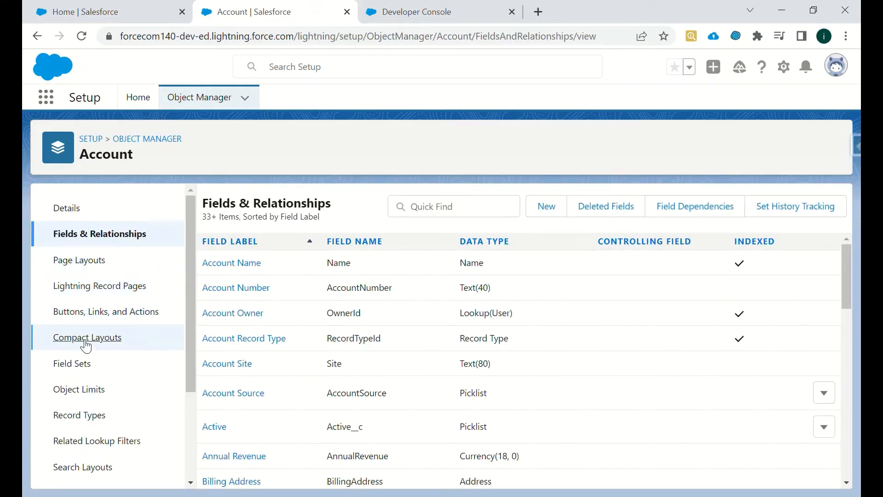
{"action": "left_click", "coordinate": [87, 337]}
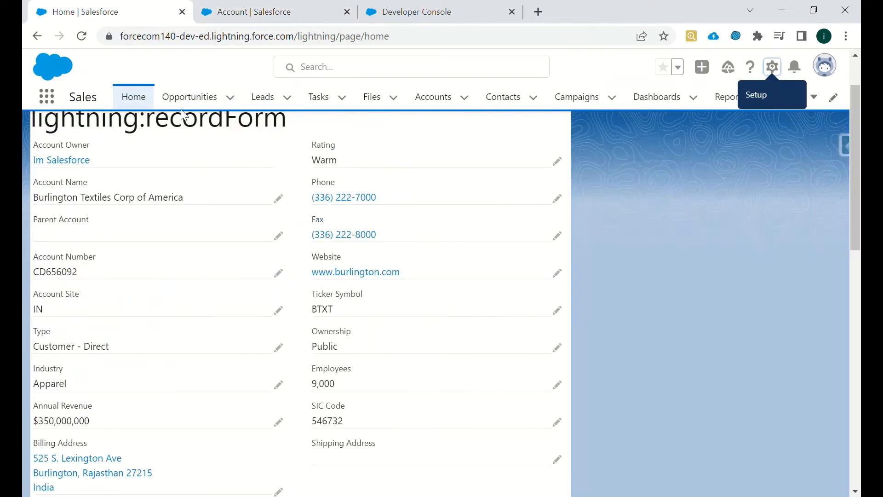
{"action": "mouse_move", "coordinate": [118, 77]}
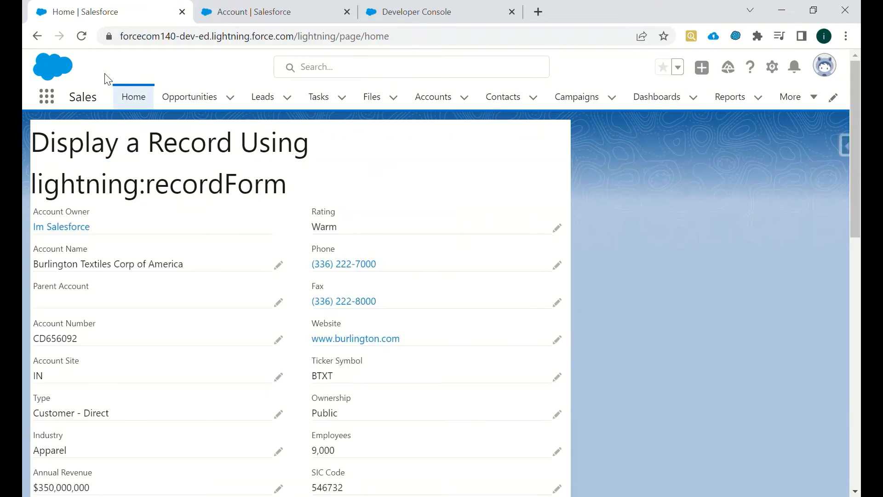
{"action": "mouse_move", "coordinate": [646, 250]}
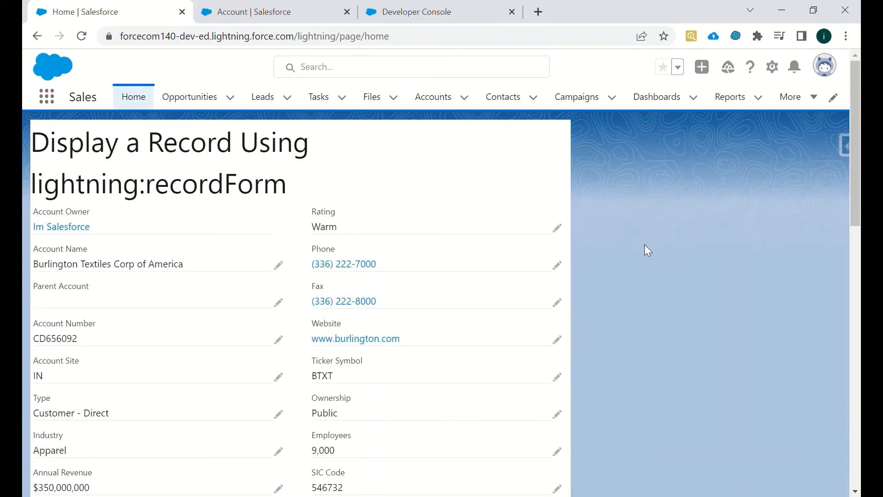
Refresh the Home page so the recordForm shows the compact two-column account layout again.
{"action": "left_click", "coordinate": [80, 36]}
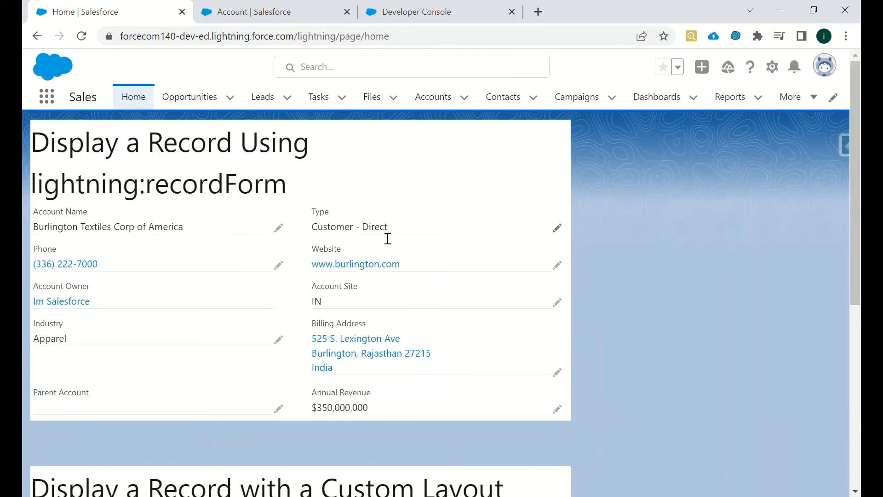
Compare the rendered recordForm on the Home page against the Compact layoutType in LoadingRecord.cmp.
{"action": "left_click", "coordinate": [419, 11]}
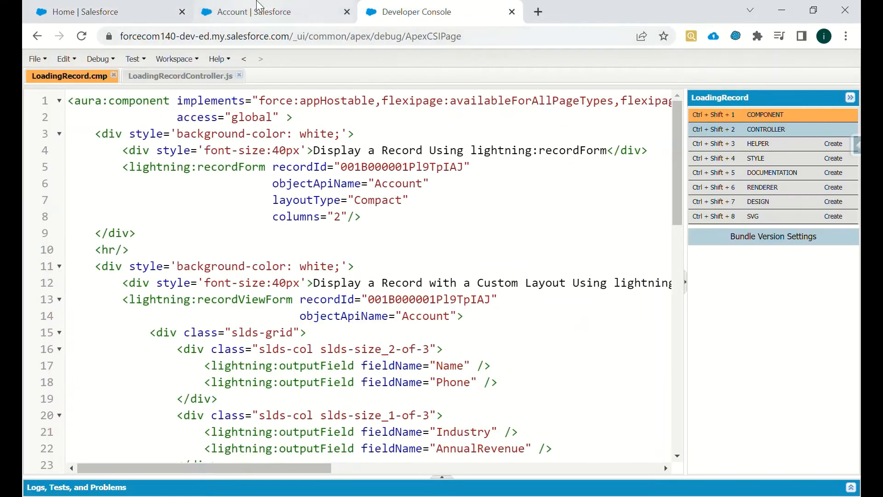
{"action": "left_click", "coordinate": [84, 11]}
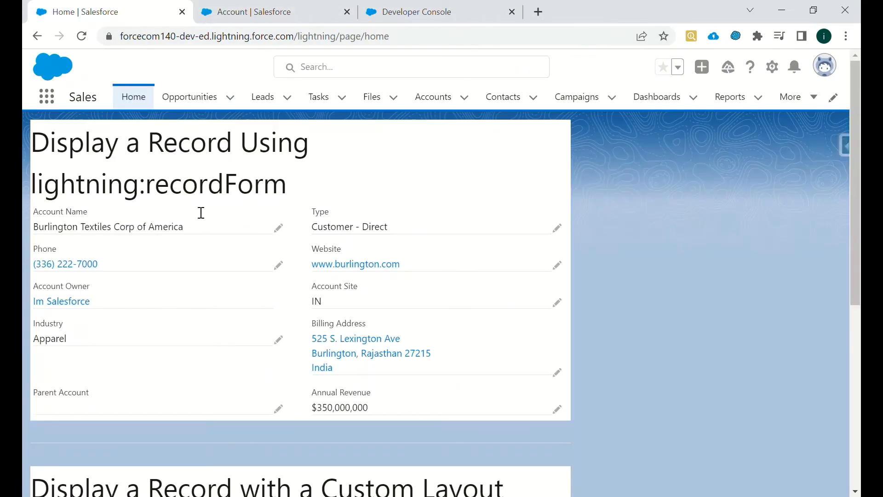
{"action": "left_click", "coordinate": [415, 11]}
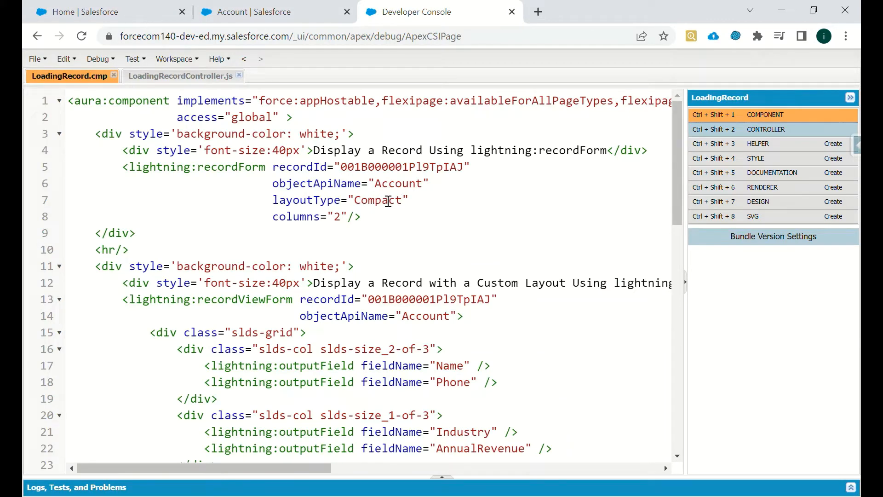
{"action": "left_click", "coordinate": [109, 11]}
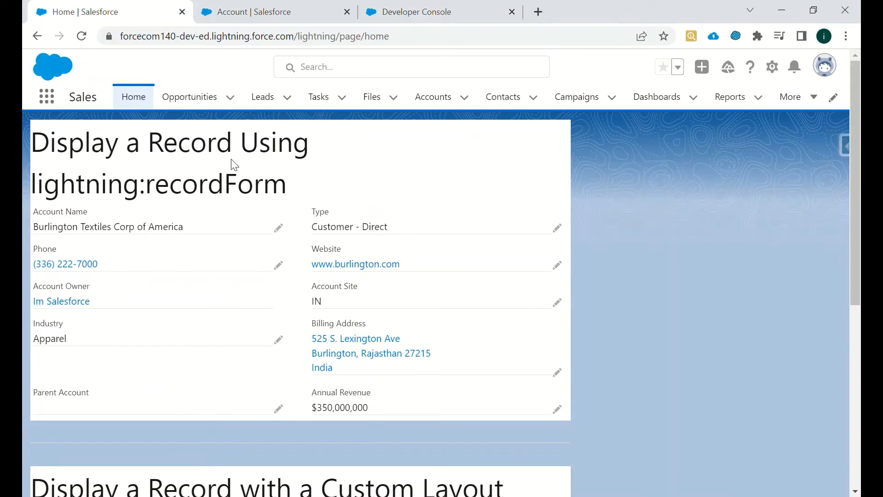
{"action": "left_click", "coordinate": [420, 11]}
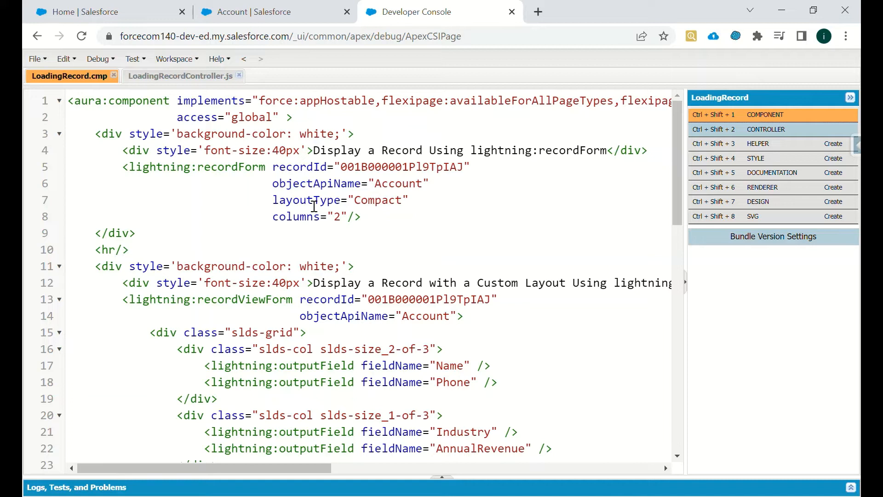
{"action": "left_click", "coordinate": [403, 200]}
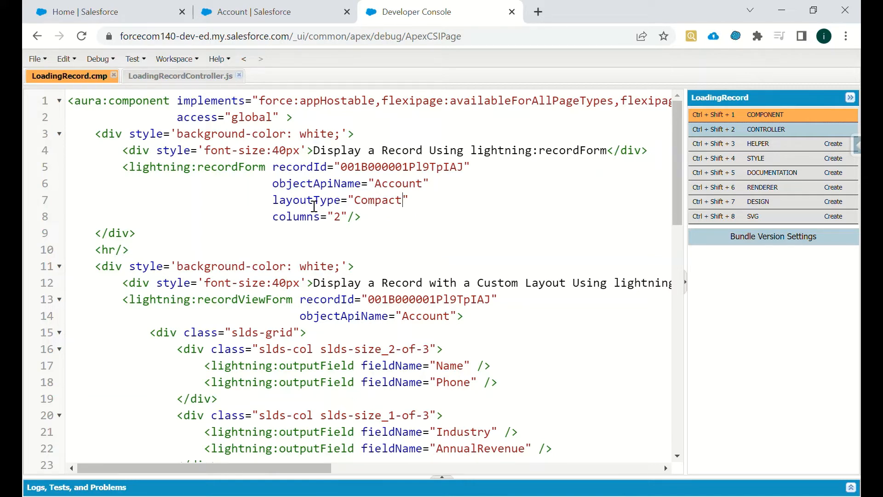
{"action": "left_click", "coordinate": [110, 11]}
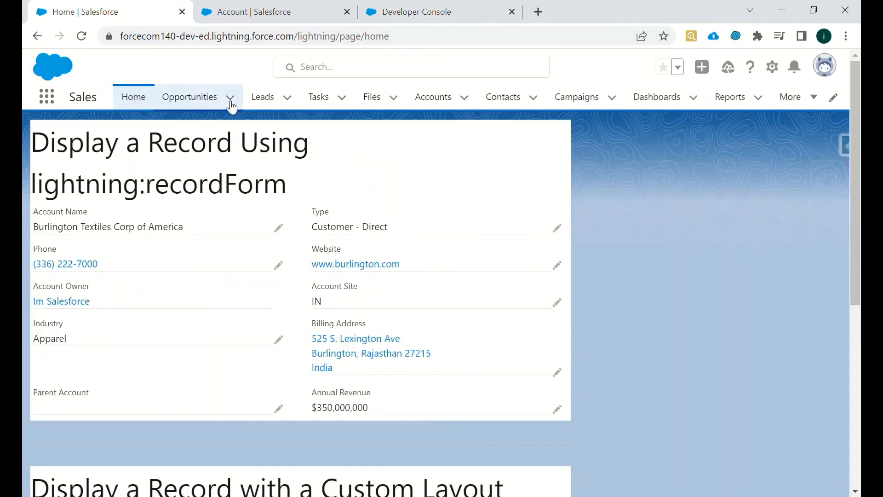
{"action": "mouse_move", "coordinate": [304, 158]}
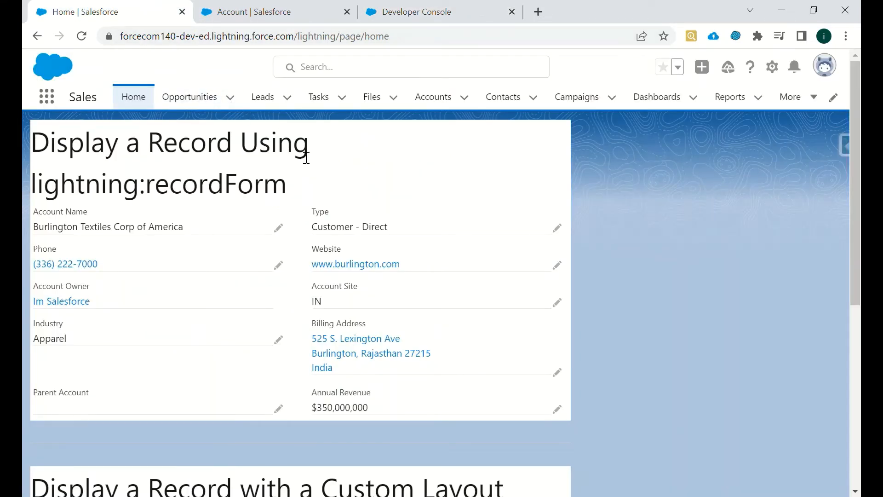
{"action": "left_click", "coordinate": [416, 11]}
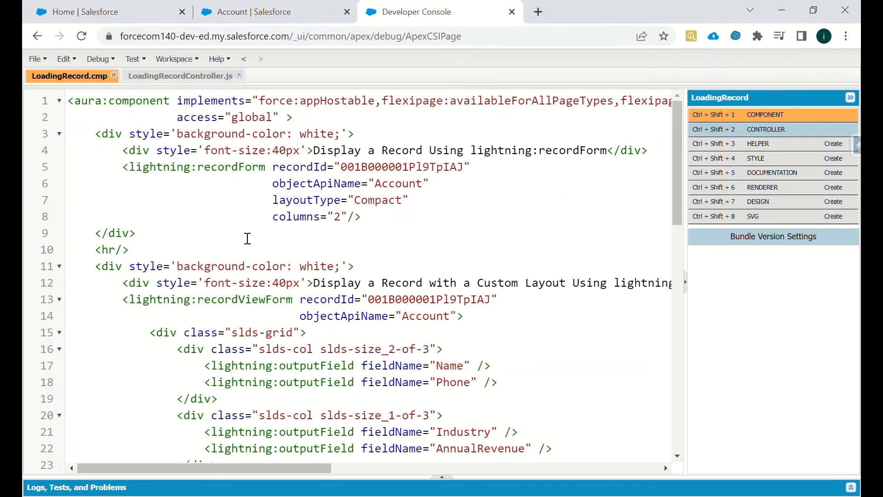
{"action": "scroll", "scroll_direction": "down", "scroll_amount": 3}
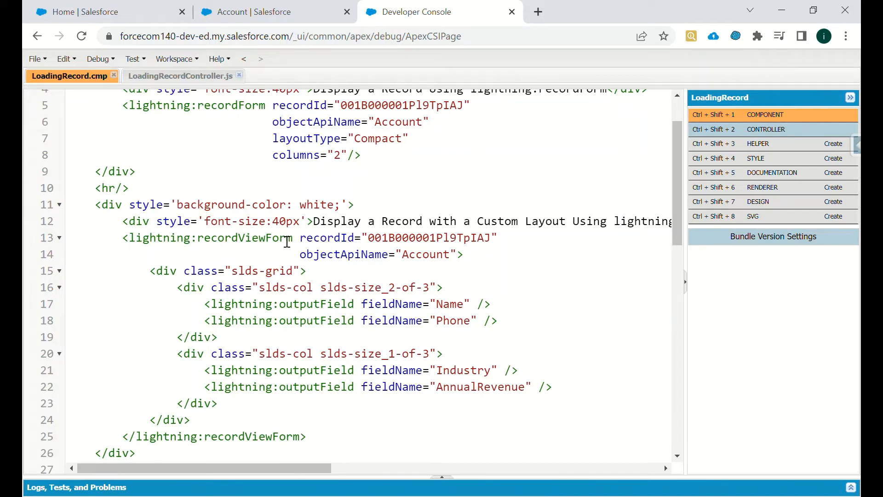
{"action": "double_click", "coordinate": [242, 237]}
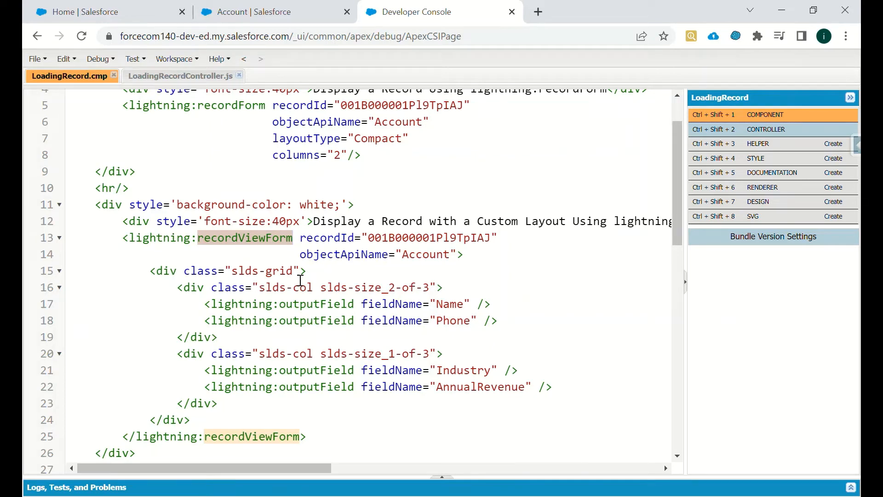
{"action": "mouse_move", "coordinate": [313, 292]}
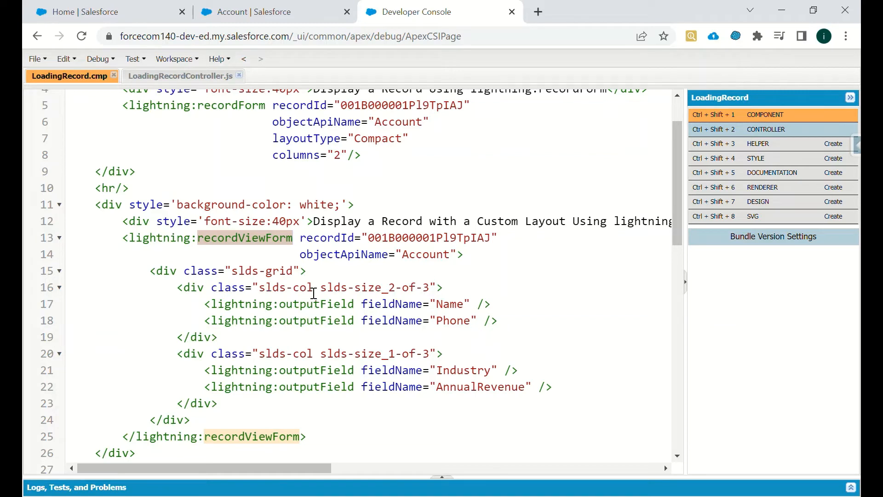
{"action": "mouse_move", "coordinate": [387, 293]}
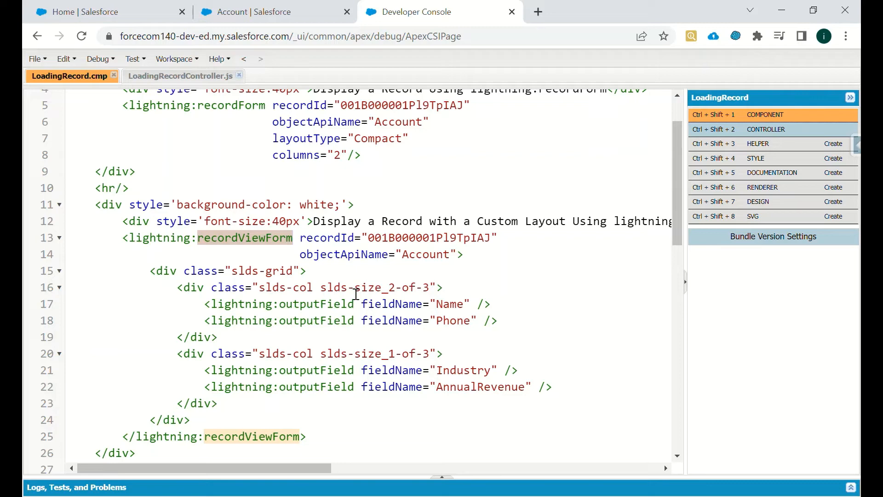
{"action": "mouse_move", "coordinate": [406, 315]}
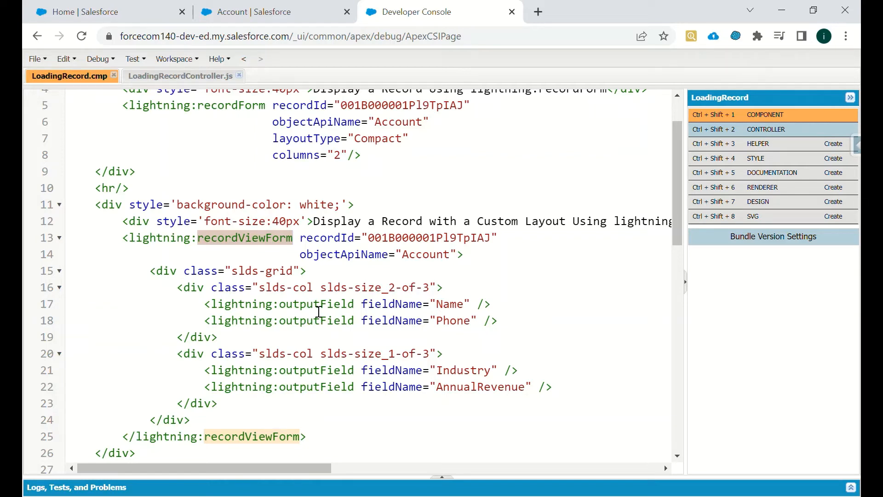
{"action": "mouse_move", "coordinate": [385, 310]}
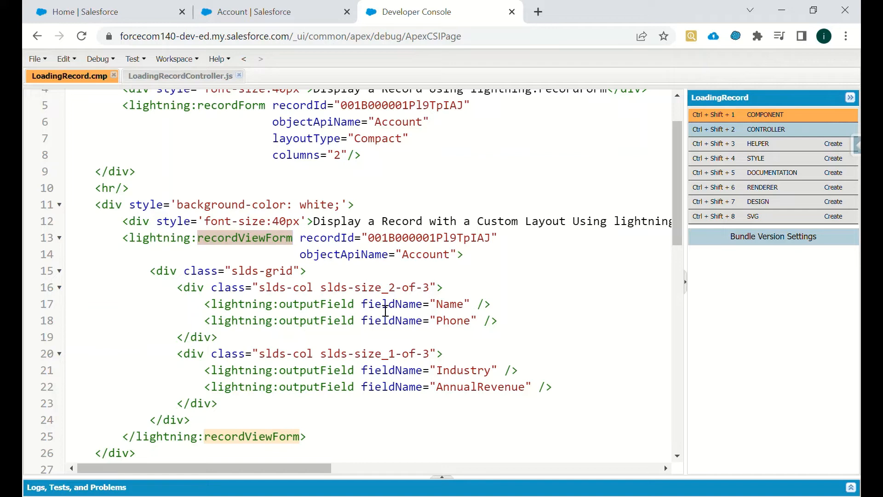
{"action": "mouse_move", "coordinate": [443, 327]}
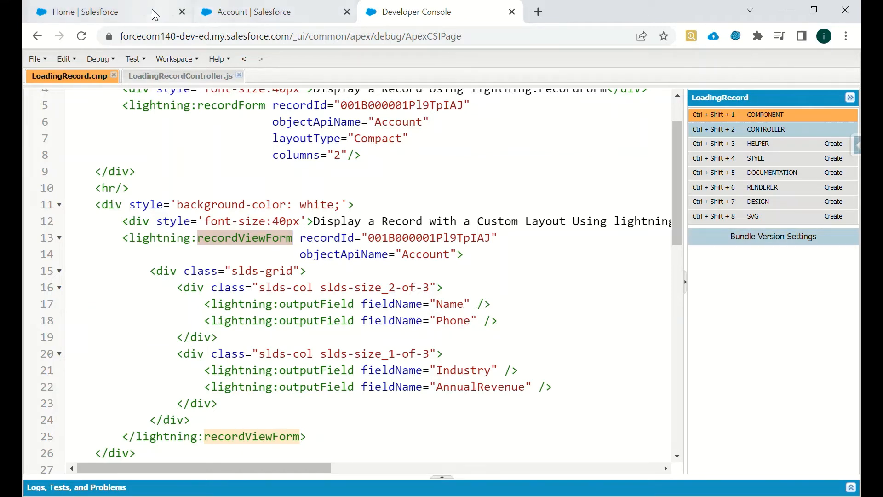
View the custom-layout recordViewForm with Name, Phone, Industry and Annual Revenue on the Home page.
{"action": "left_click", "coordinate": [79, 11]}
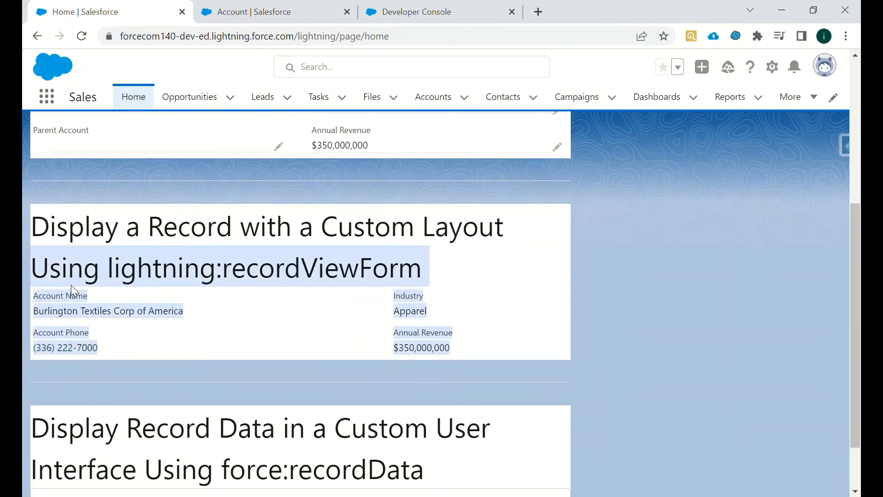
{"action": "mouse_move", "coordinate": [352, 183]}
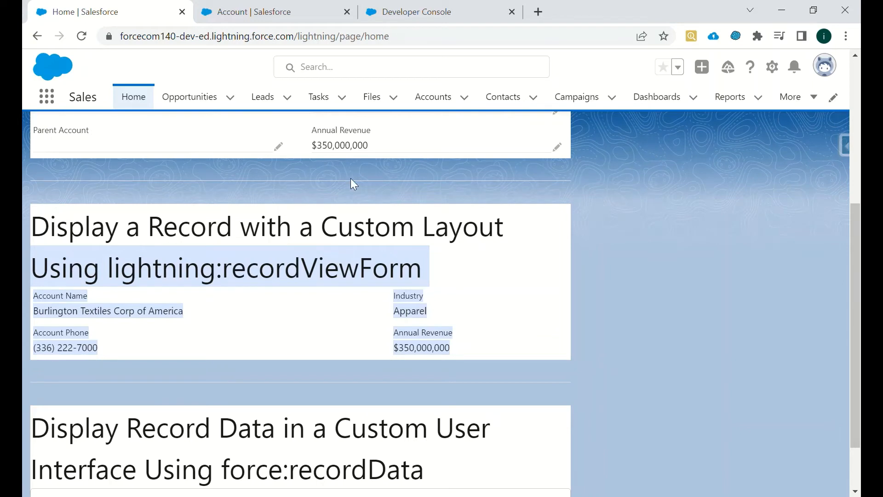
{"action": "scroll", "scroll_direction": "up", "scroll_amount": 3}
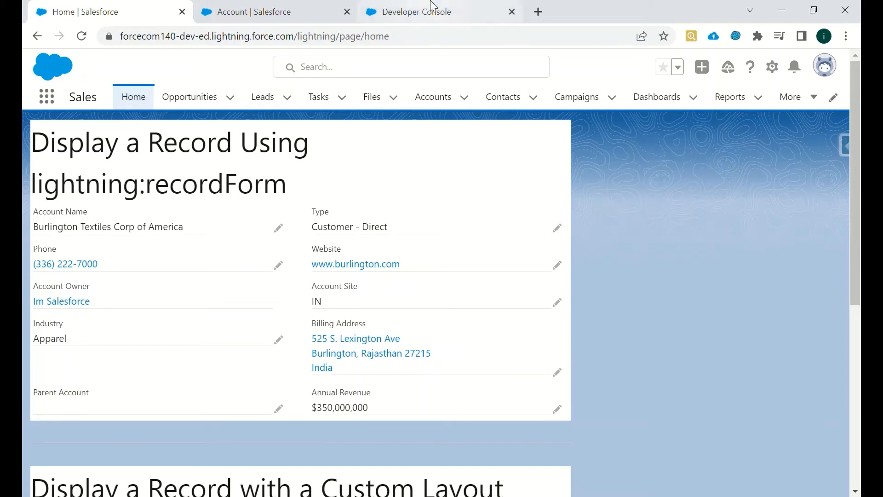
{"action": "left_click", "coordinate": [419, 11]}
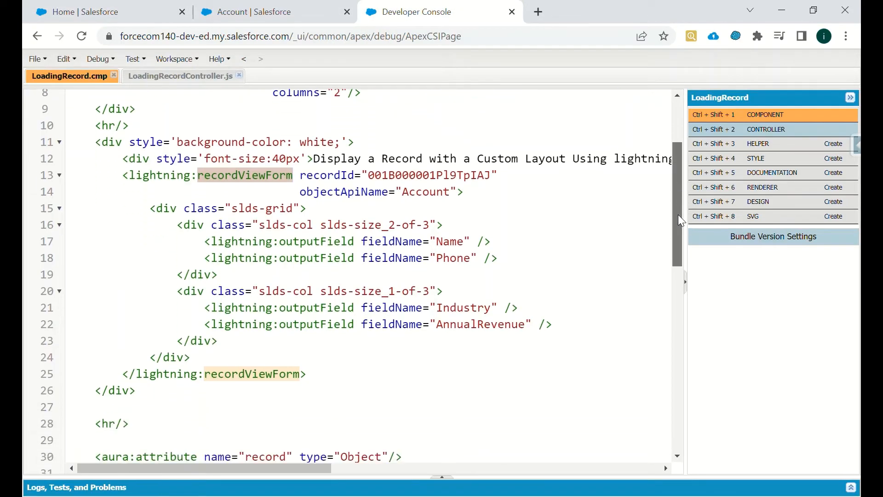
{"action": "scroll", "scroll_direction": "down", "scroll_amount": 3}
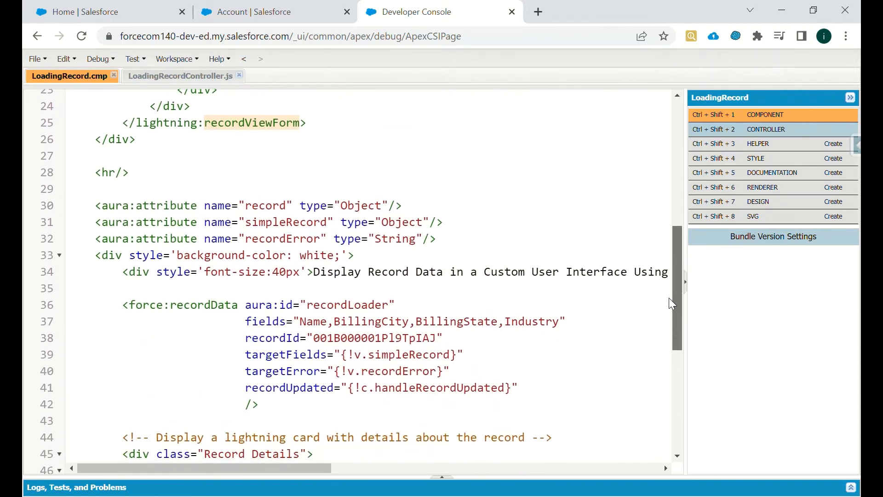
{"action": "scroll", "scroll_direction": "down", "scroll_amount": 3}
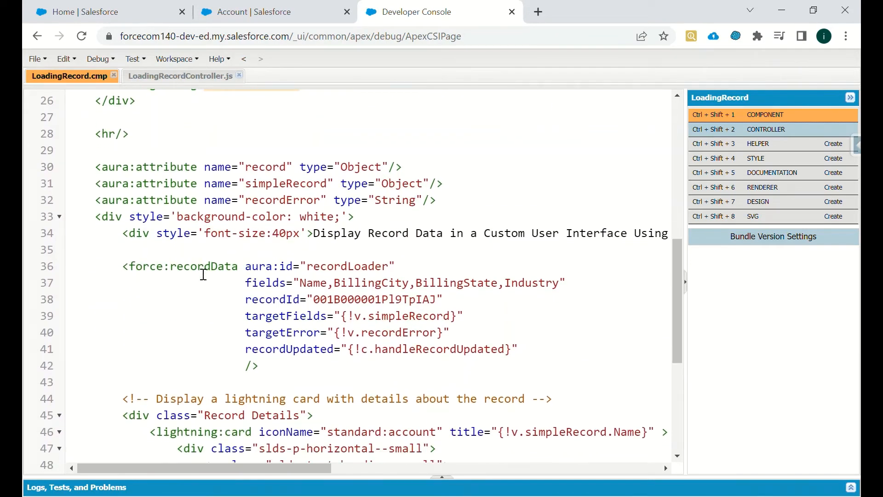
{"action": "double_click", "coordinate": [205, 266]}
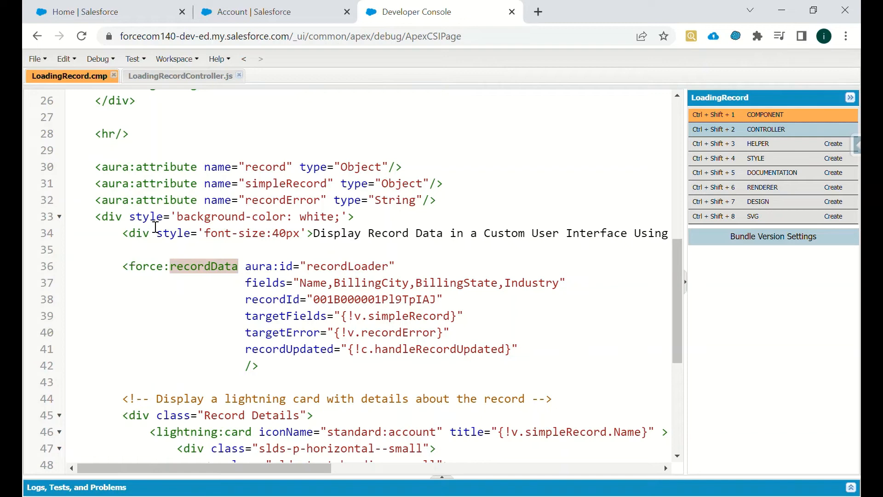
{"action": "mouse_move", "coordinate": [289, 172]}
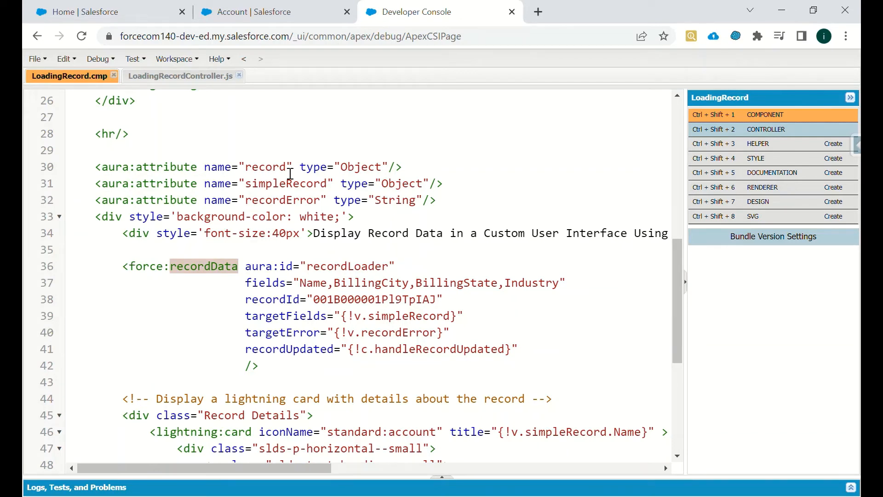
{"action": "mouse_move", "coordinate": [277, 191]}
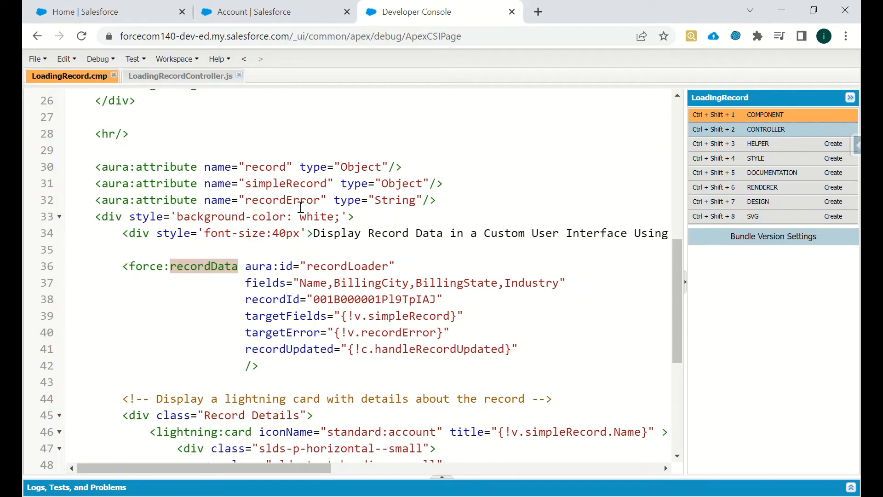
{"action": "mouse_move", "coordinate": [428, 212]}
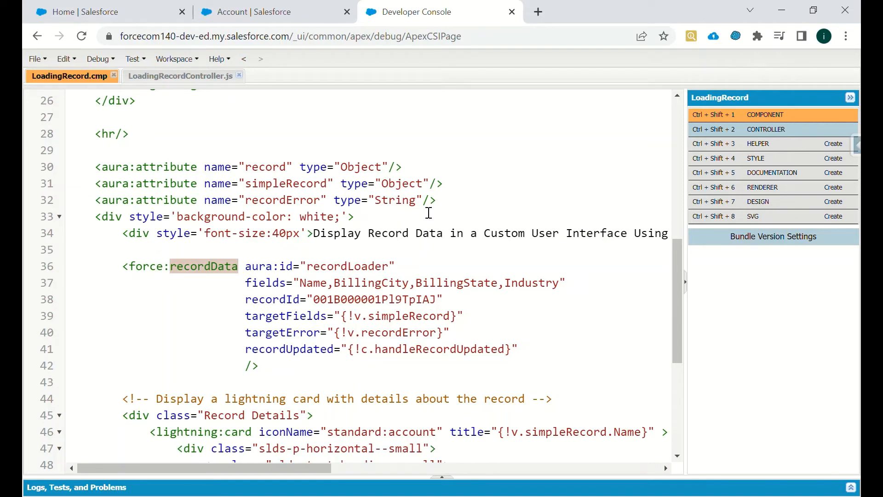
{"action": "mouse_move", "coordinate": [295, 467]}
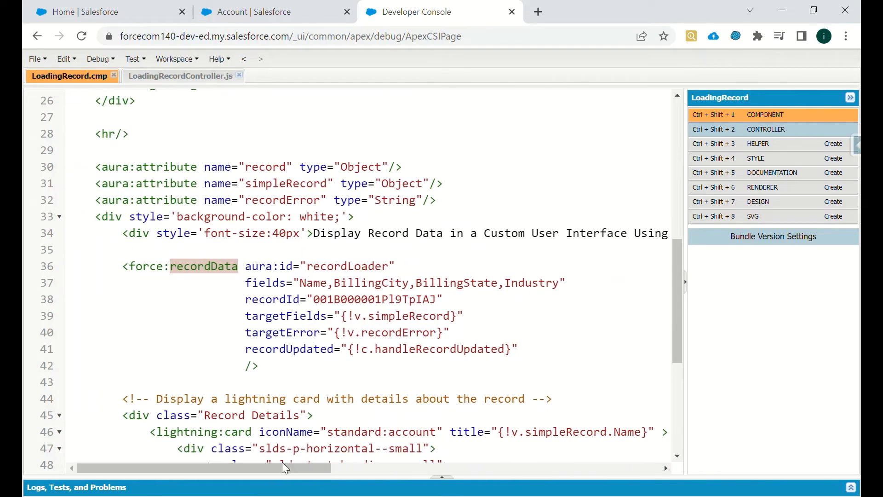
{"action": "mouse_move", "coordinate": [212, 282]}
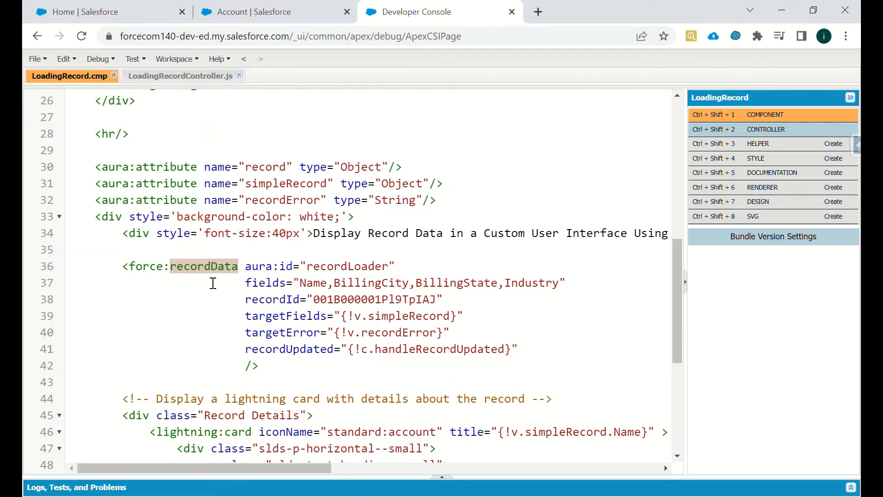
{"action": "mouse_move", "coordinate": [359, 273]}
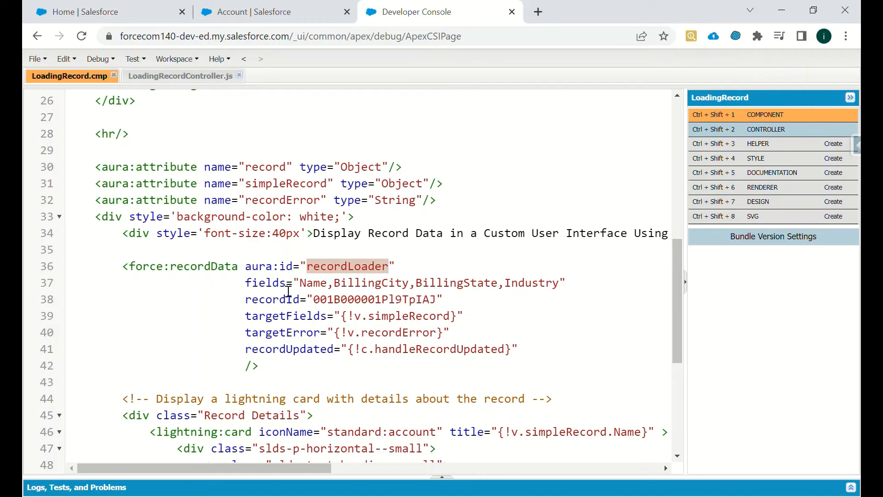
{"action": "mouse_move", "coordinate": [427, 291]}
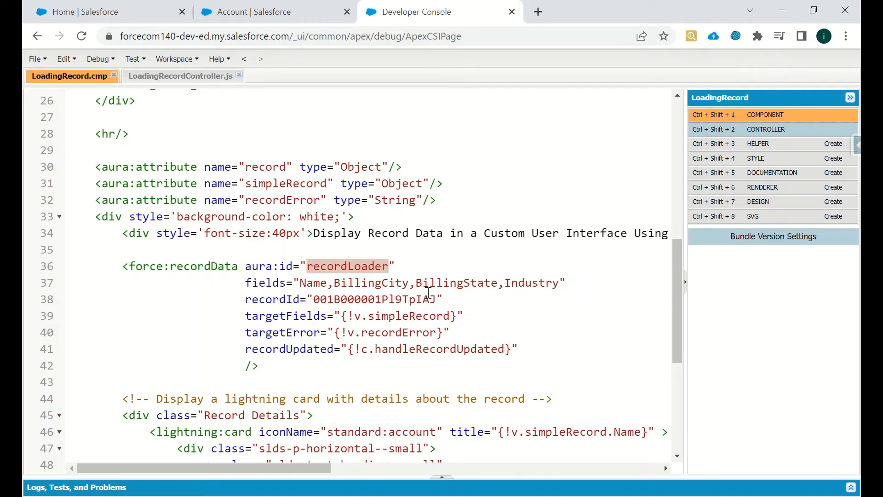
{"action": "mouse_move", "coordinate": [346, 309]}
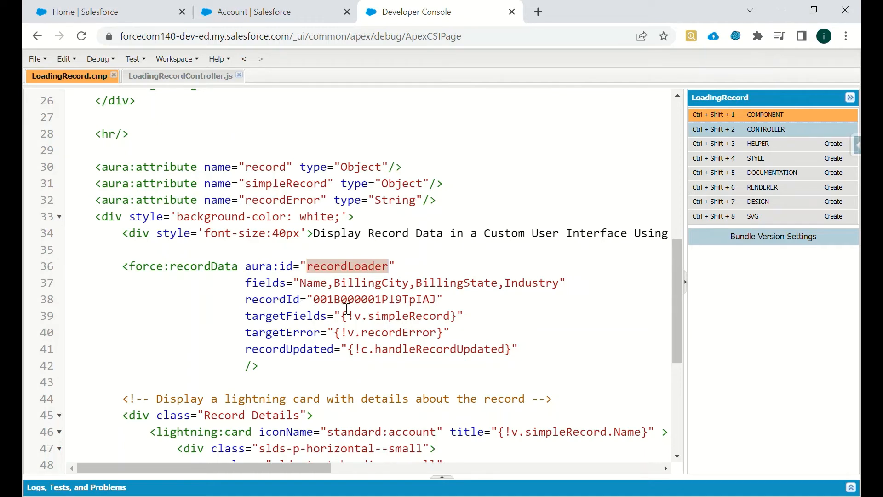
{"action": "mouse_move", "coordinate": [275, 324]}
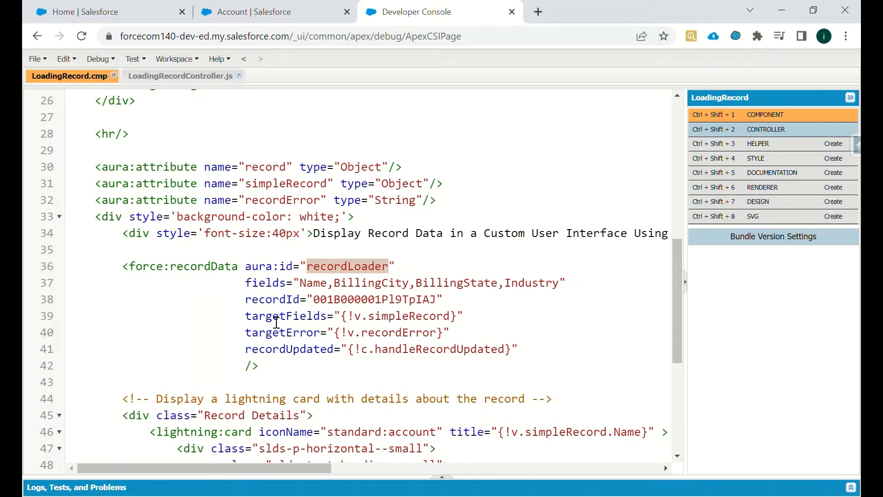
{"action": "mouse_move", "coordinate": [363, 237]}
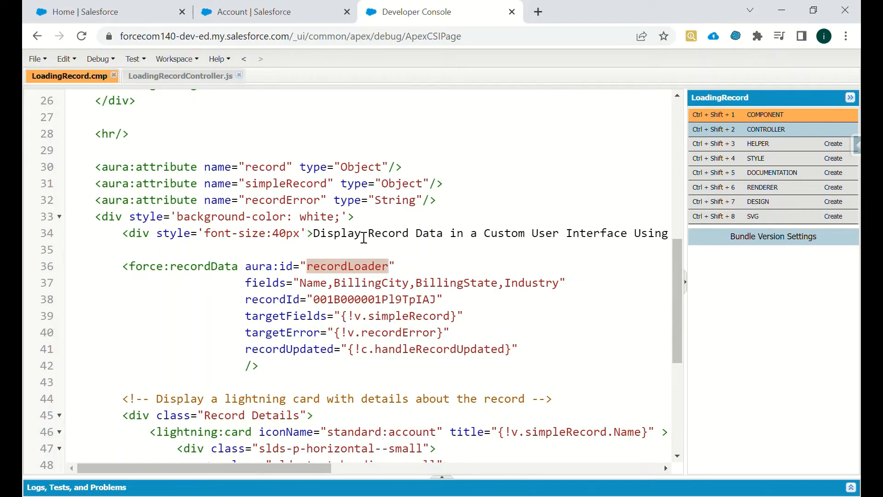
{"action": "double_click", "coordinate": [286, 183]}
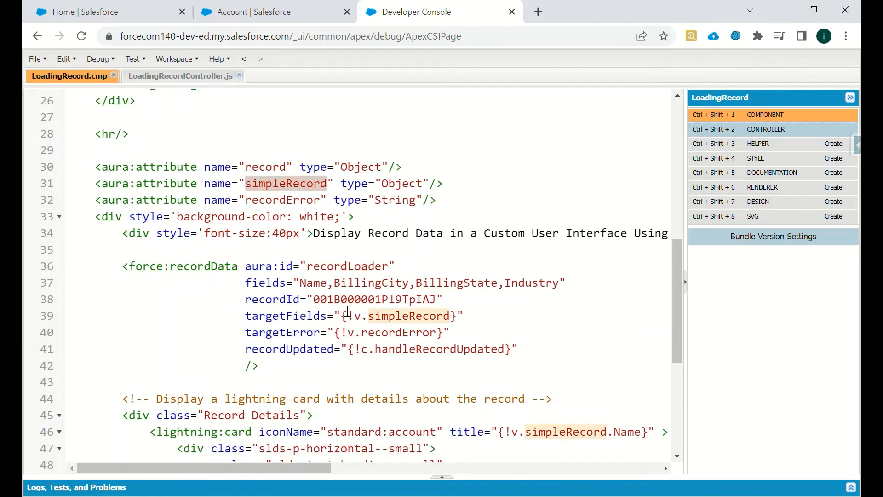
{"action": "mouse_move", "coordinate": [259, 355]}
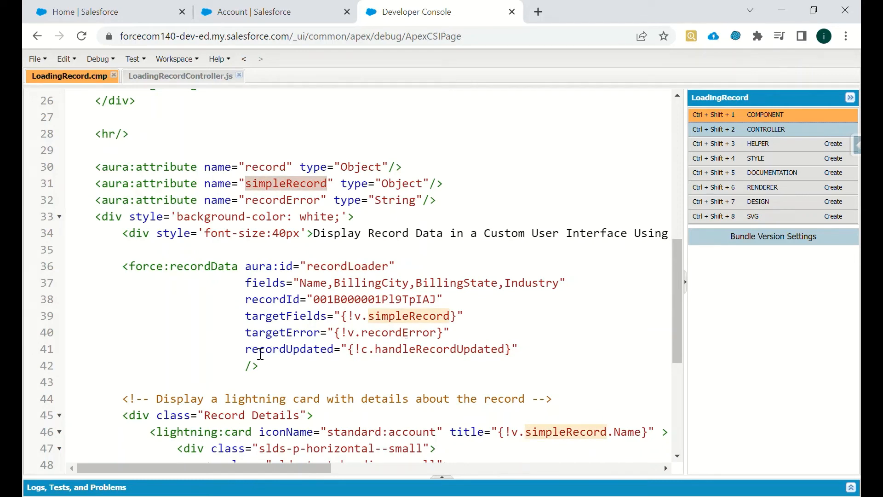
{"action": "mouse_move", "coordinate": [419, 352]}
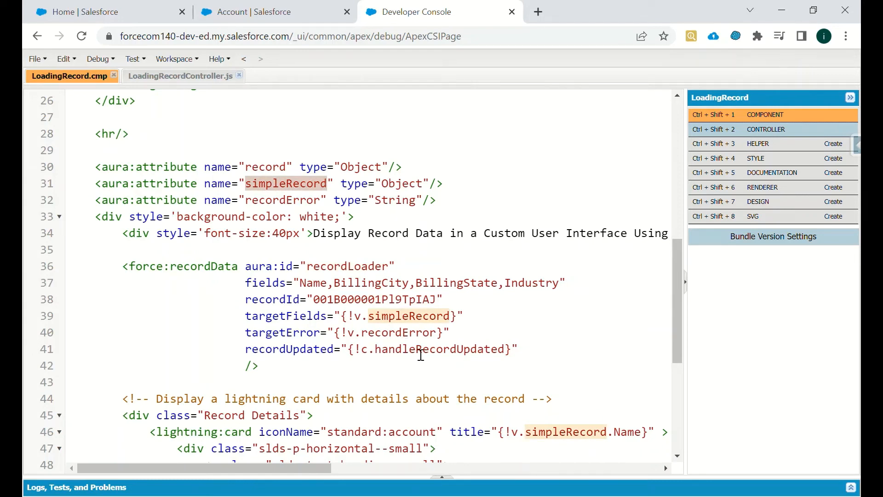
{"action": "scroll", "scroll_direction": "down", "scroll_amount": 3}
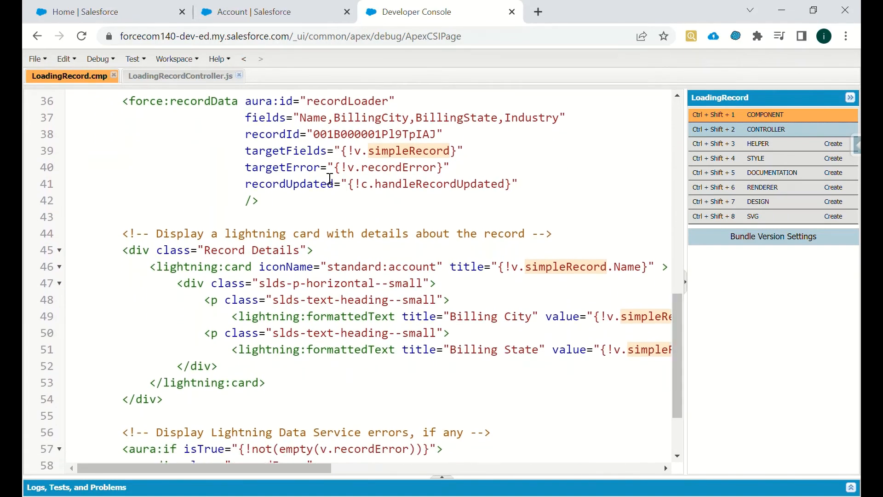
{"action": "mouse_move", "coordinate": [369, 183]}
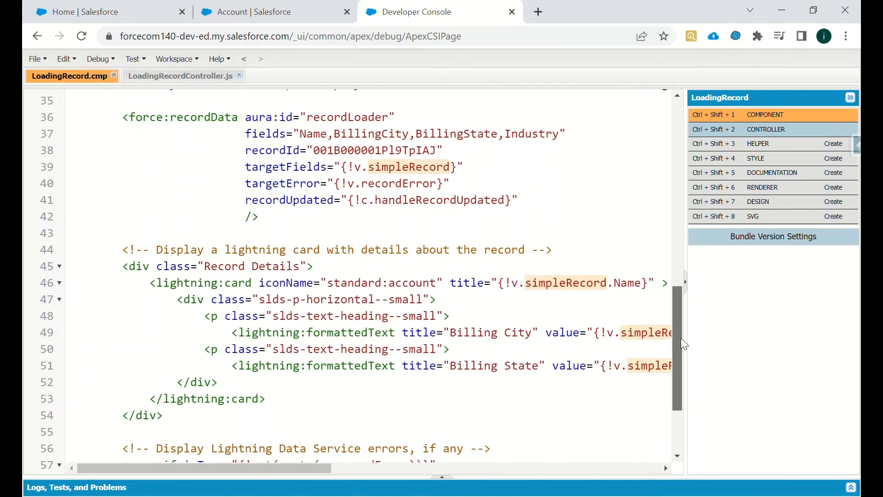
Scroll through the lightning:card markup in LoadingRecord.cmp, then return to the Home page.
{"action": "scroll", "scroll_direction": "up", "scroll_amount": 3}
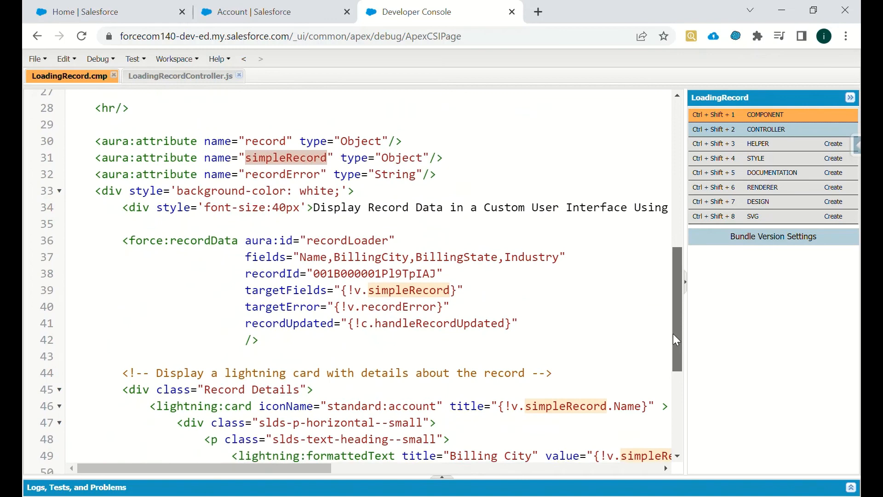
{"action": "scroll", "scroll_direction": "down", "scroll_amount": 3}
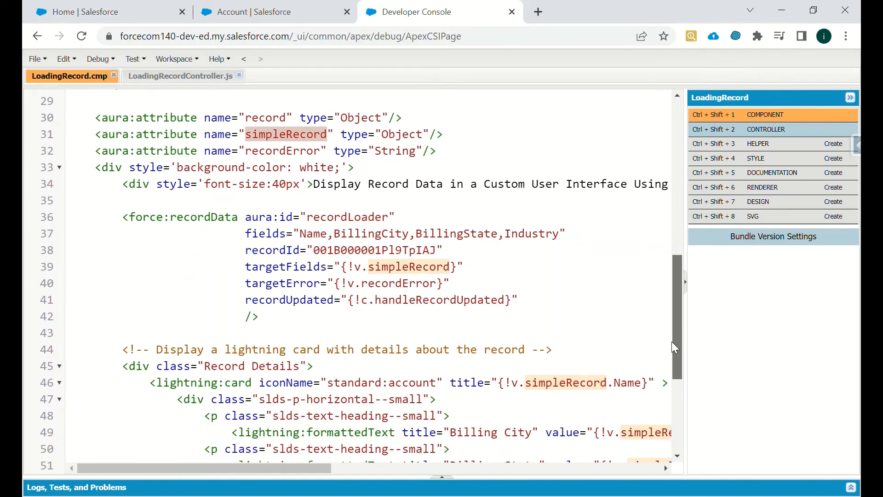
{"action": "scroll", "scroll_direction": "up", "scroll_amount": 3}
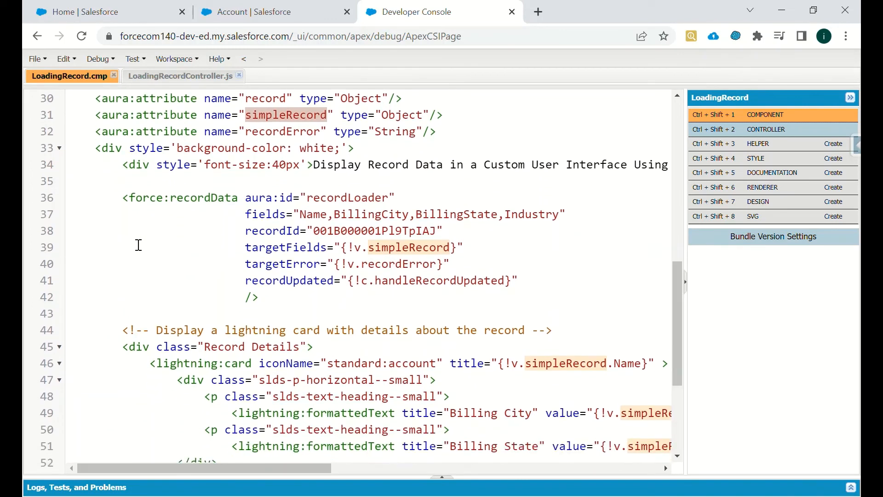
{"action": "scroll", "scroll_direction": "down", "scroll_amount": 3}
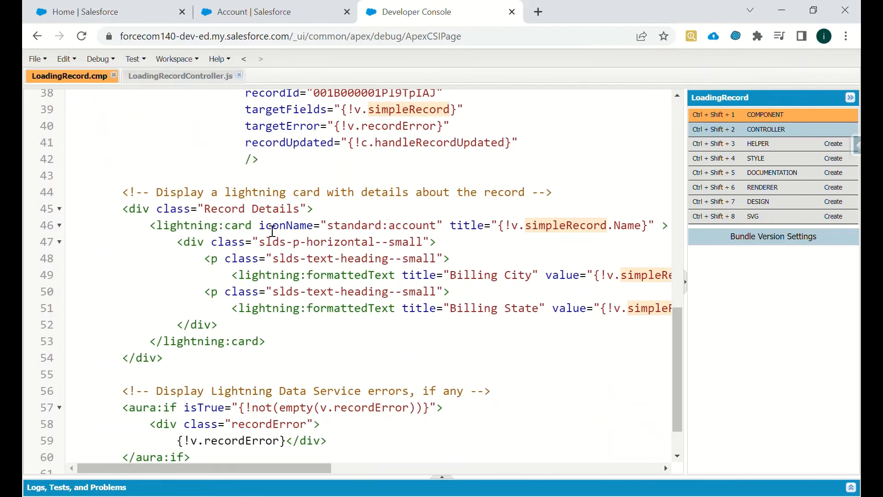
{"action": "mouse_move", "coordinate": [347, 235]}
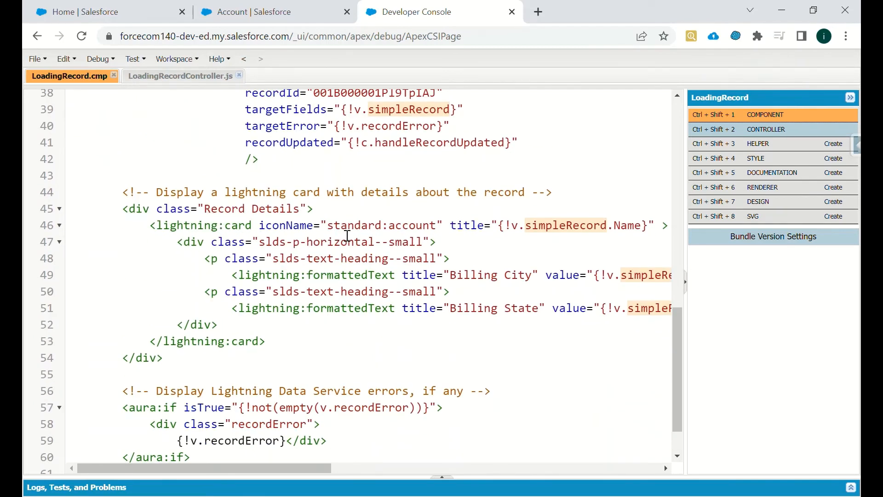
{"action": "mouse_move", "coordinate": [281, 419]}
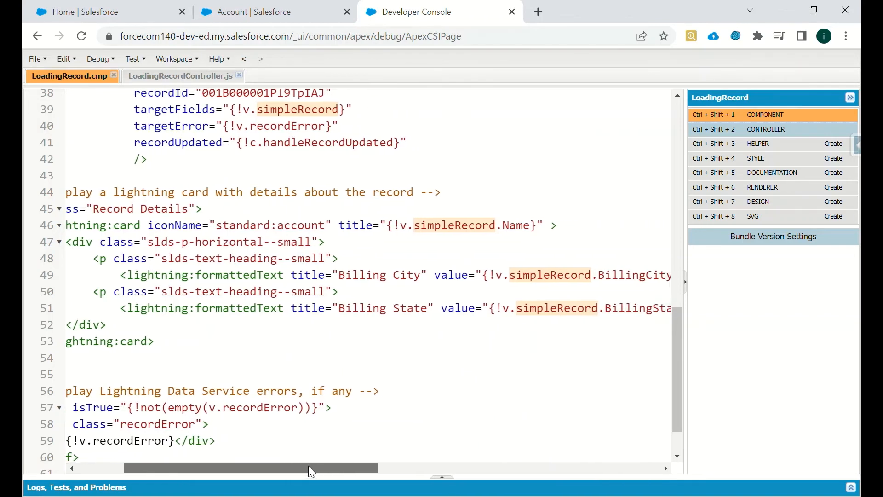
{"action": "scroll", "scroll_direction": "left", "scroll_amount": 3}
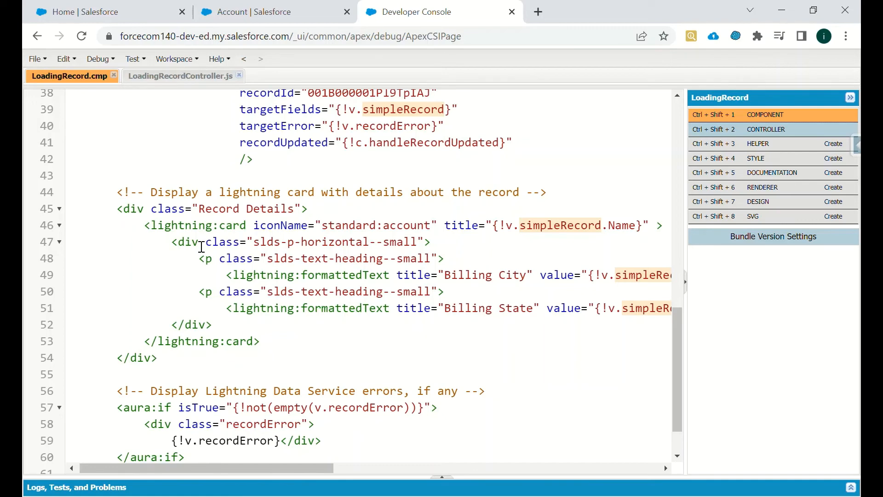
{"action": "mouse_move", "coordinate": [218, 199]}
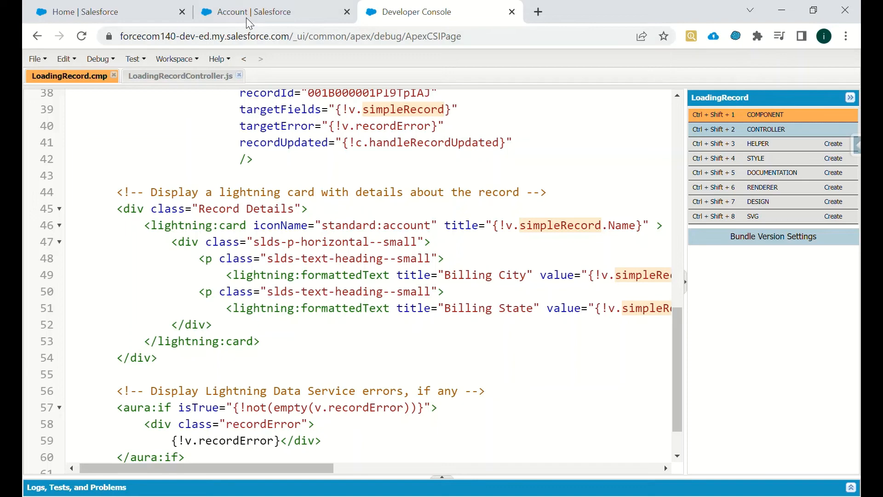
{"action": "left_click", "coordinate": [101, 11]}
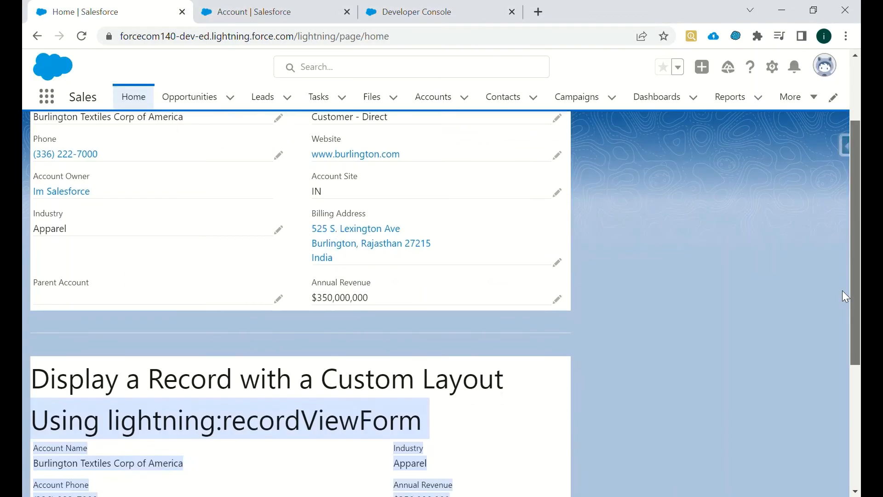
{"action": "scroll", "scroll_direction": "down", "scroll_amount": 3}
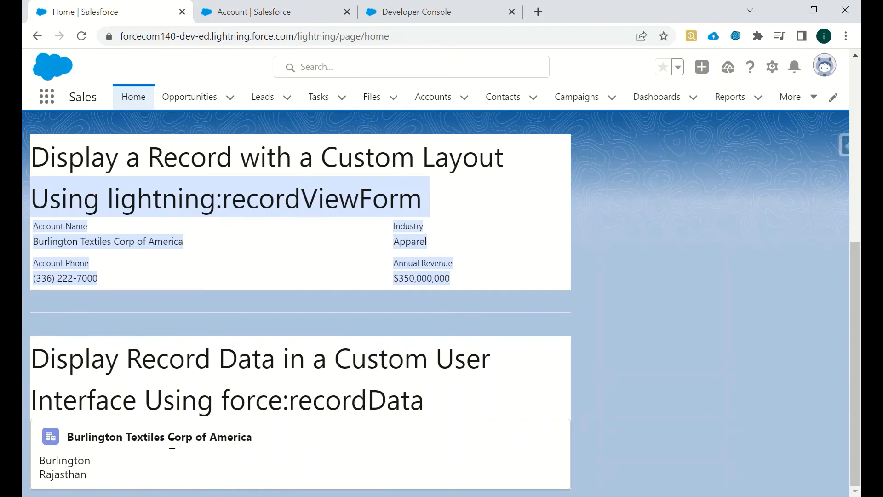
{"action": "mouse_move", "coordinate": [50, 436]}
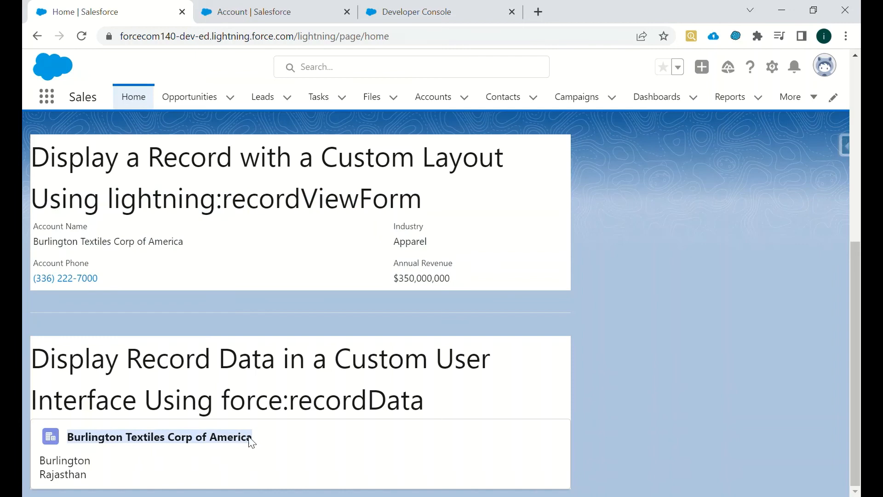
{"action": "mouse_move", "coordinate": [102, 372]}
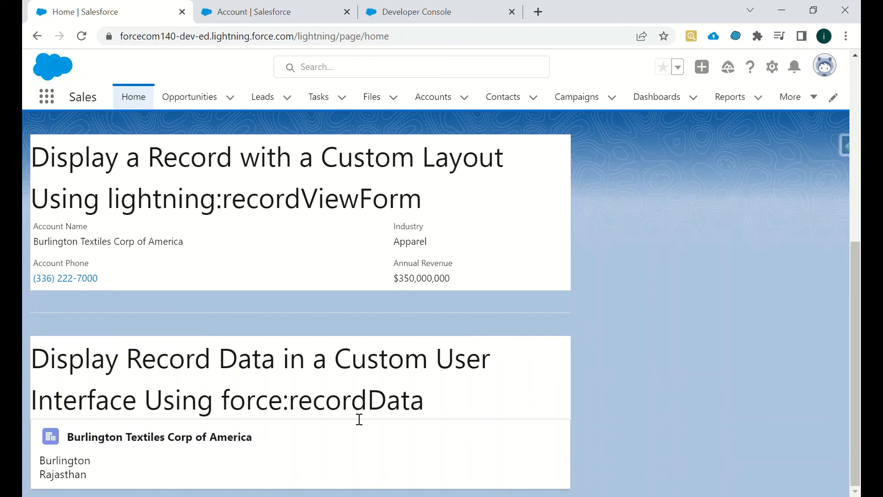
{"action": "mouse_move", "coordinate": [353, 422]}
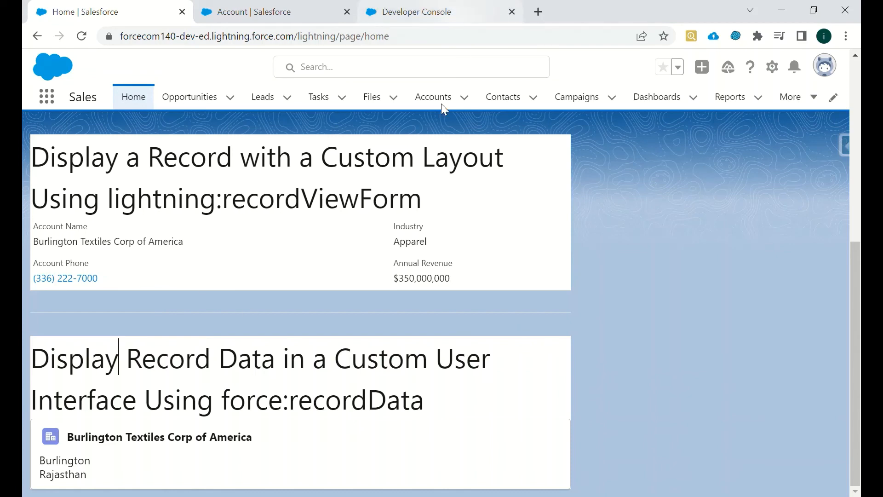
{"action": "mouse_move", "coordinate": [161, 387]}
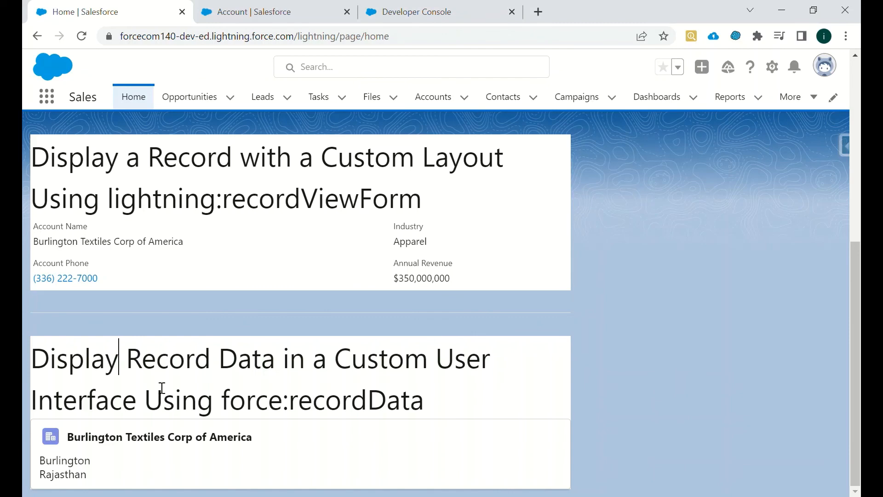
{"action": "mouse_move", "coordinate": [779, 285]}
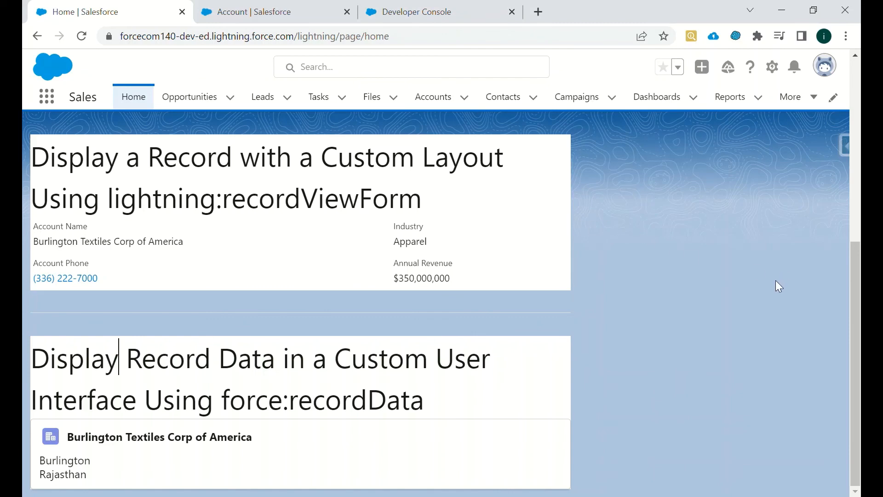
{"action": "scroll", "scroll_direction": "up", "scroll_amount": 3}
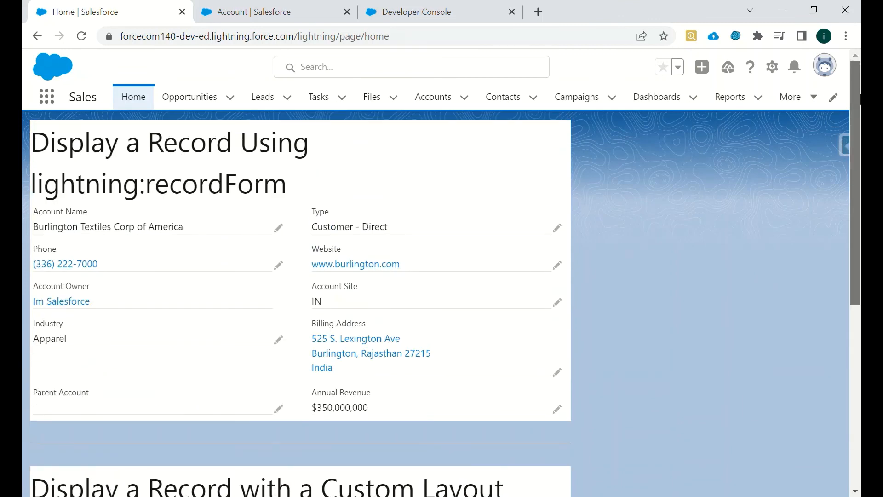
{"action": "scroll", "scroll_direction": "down", "scroll_amount": 3}
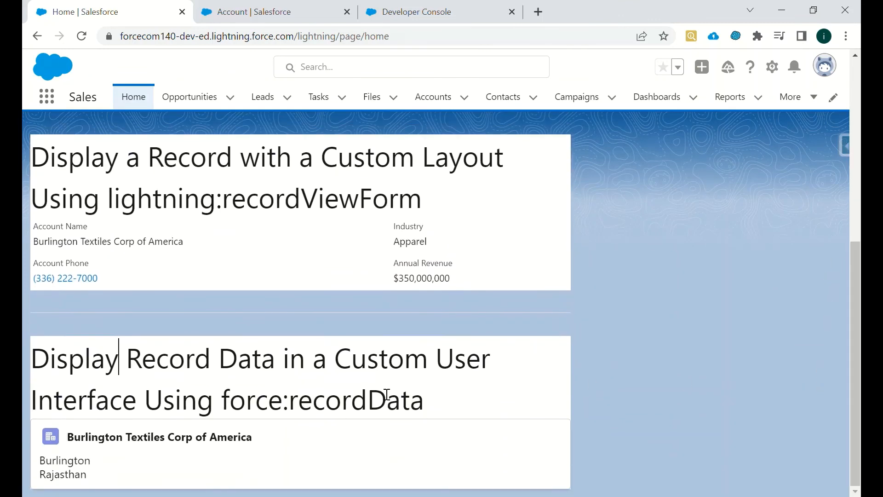
{"action": "mouse_move", "coordinate": [222, 451]}
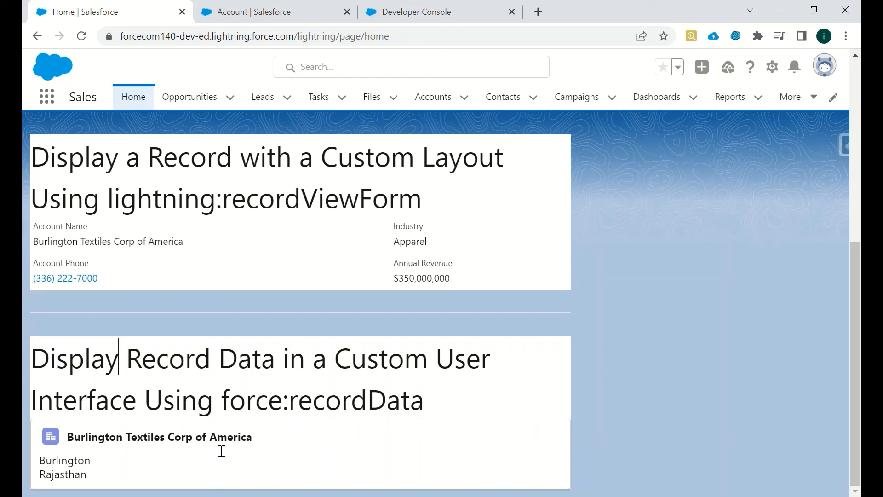
{"action": "mouse_move", "coordinate": [127, 235]}
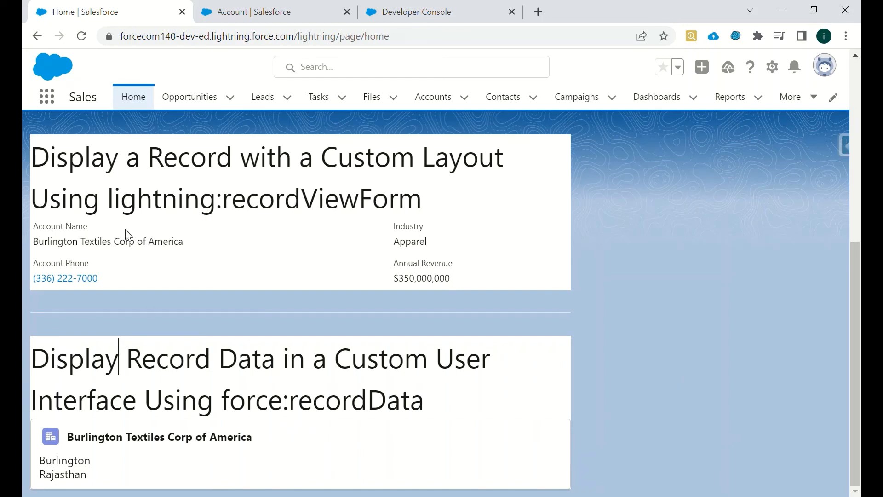
Glance at the Home page top, then return to the force:recordData markup in Developer Console.
{"action": "left_click", "coordinate": [426, 12]}
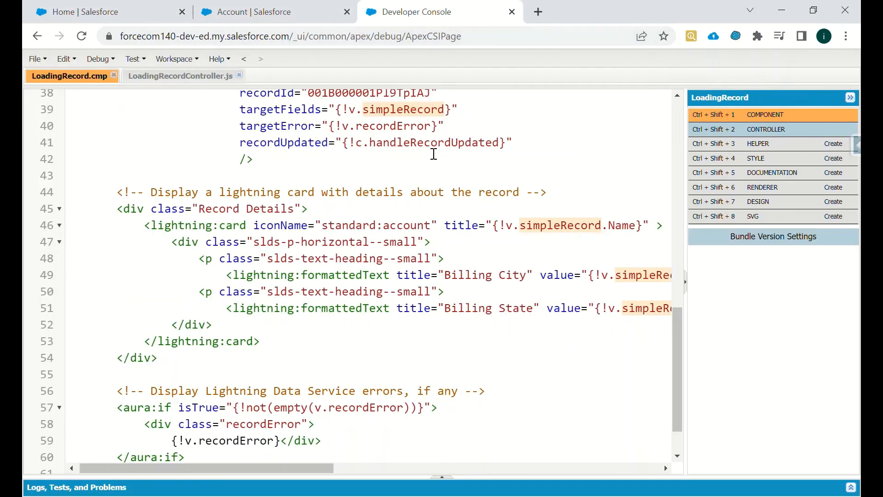
{"action": "left_click", "coordinate": [101, 12]}
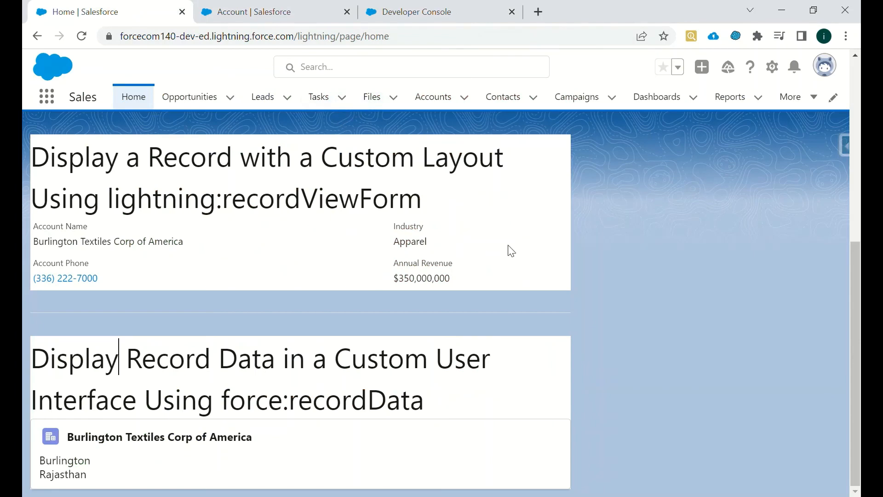
{"action": "scroll", "scroll_direction": "up", "scroll_amount": 3}
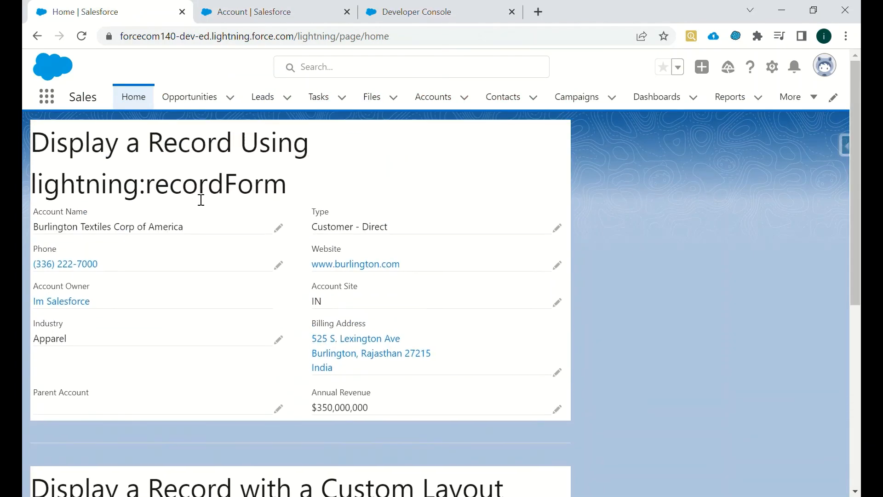
{"action": "mouse_move", "coordinate": [356, 185]}
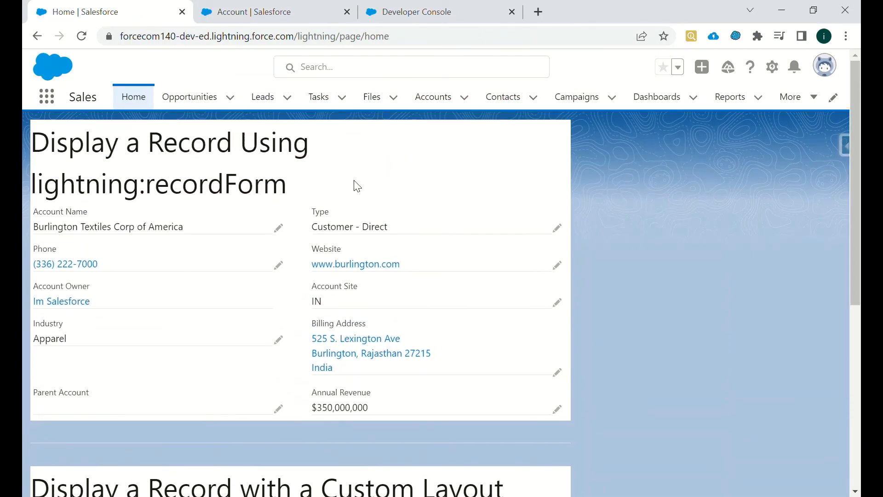
{"action": "left_click", "coordinate": [420, 12]}
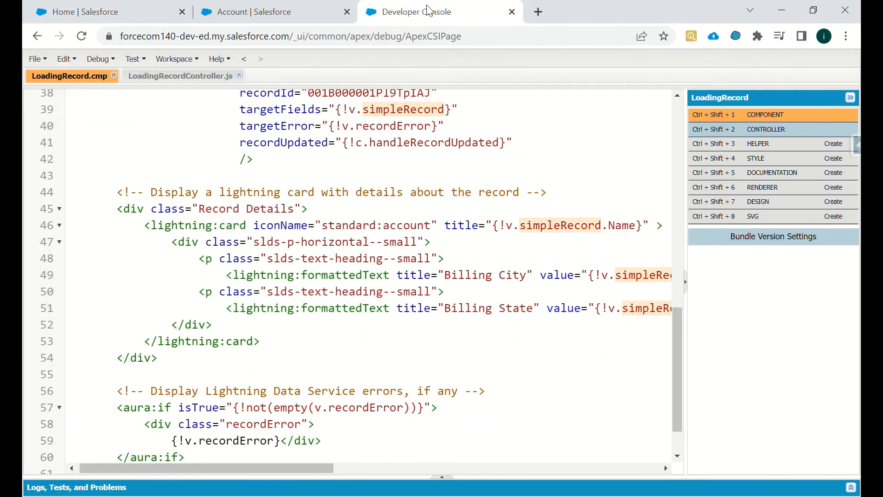